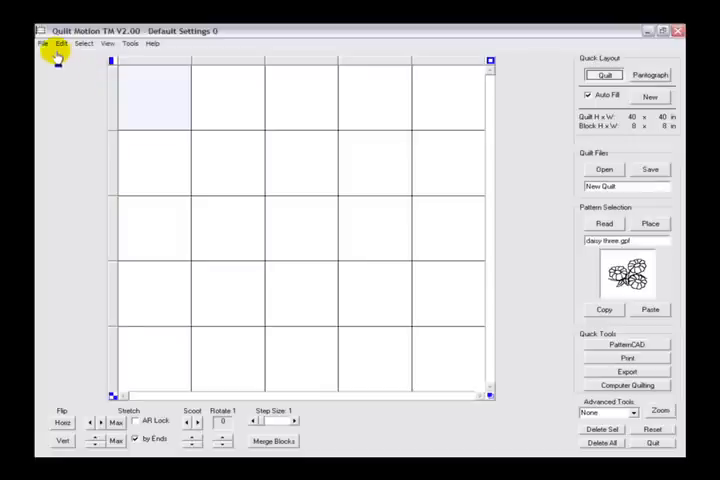
# - Show the File menu with its open, save and print quilt commands
pyautogui.click(44, 44)
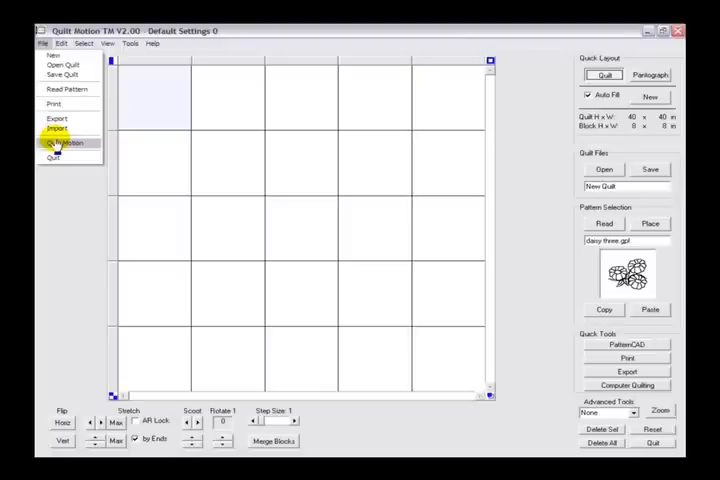
pyautogui.moveTo(54, 156)
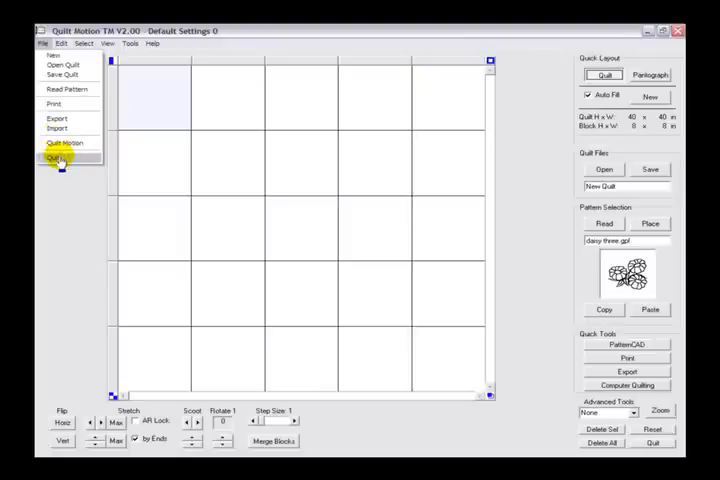
# - Show the Edit menu with its copy, paste, flip and rotate commands
pyautogui.click(62, 44)
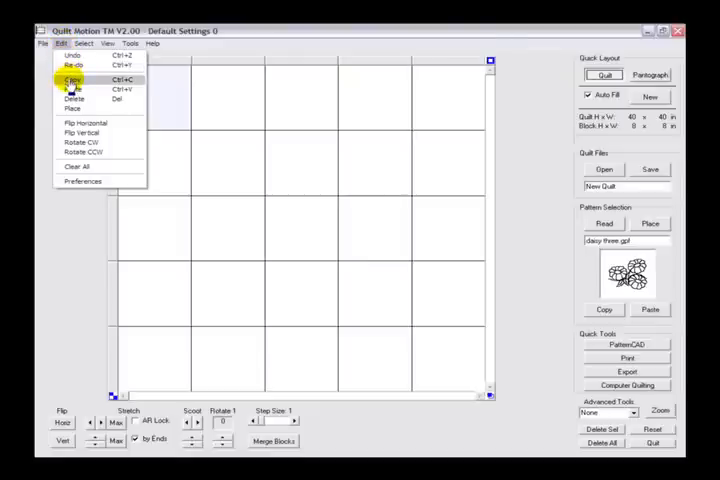
pyautogui.moveTo(76, 88)
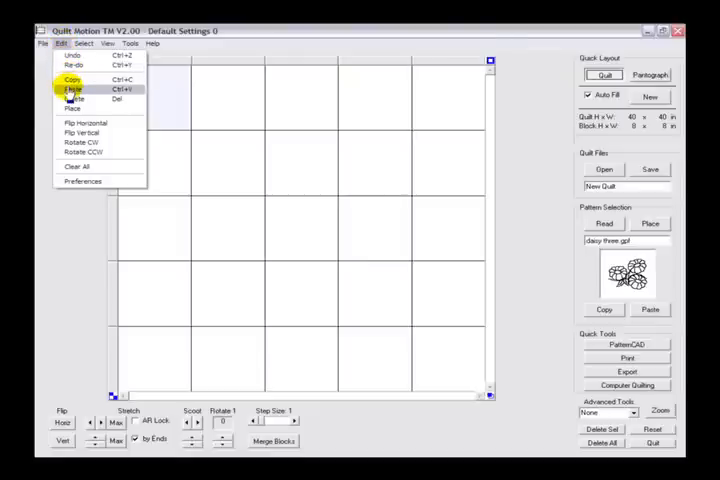
pyautogui.moveTo(76, 100)
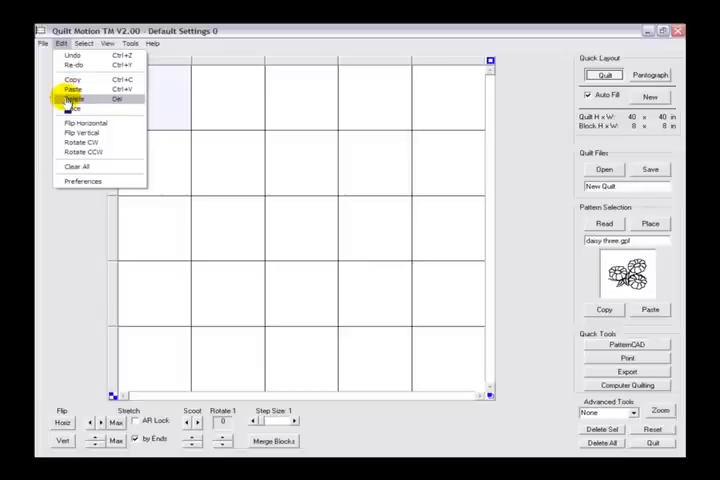
pyautogui.moveTo(72, 100)
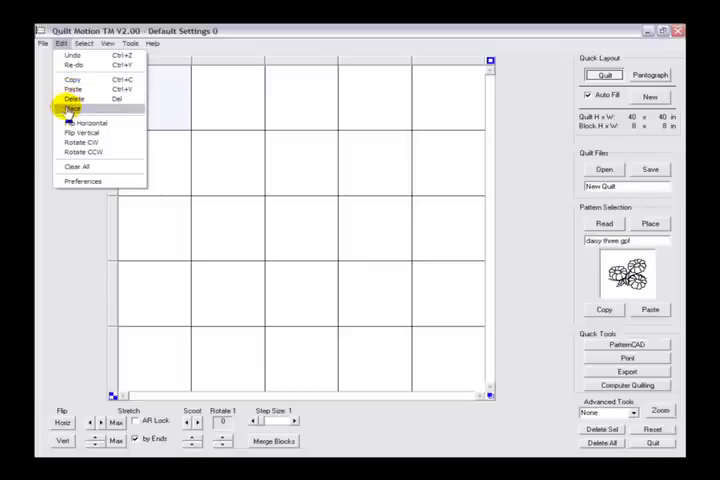
pyautogui.moveTo(84, 122)
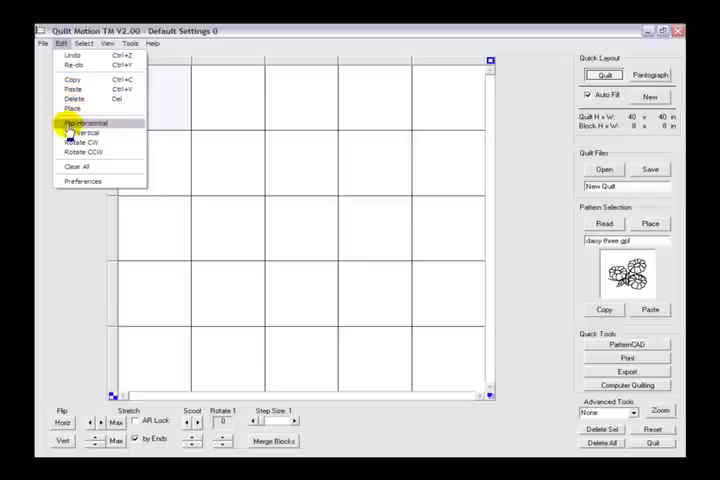
pyautogui.moveTo(80, 132)
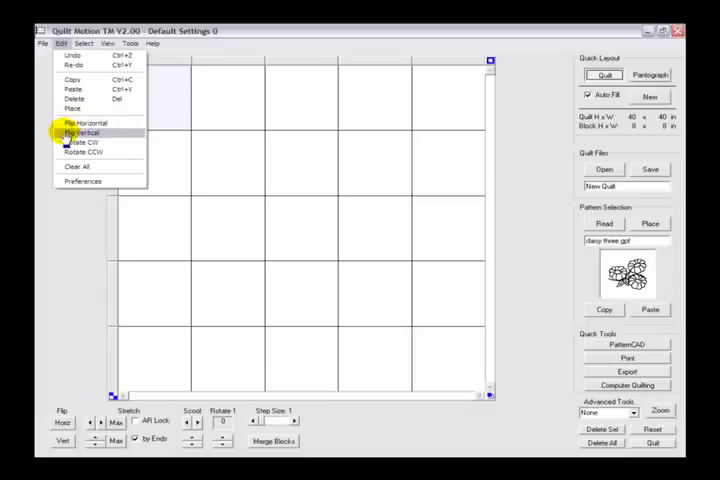
pyautogui.moveTo(82, 152)
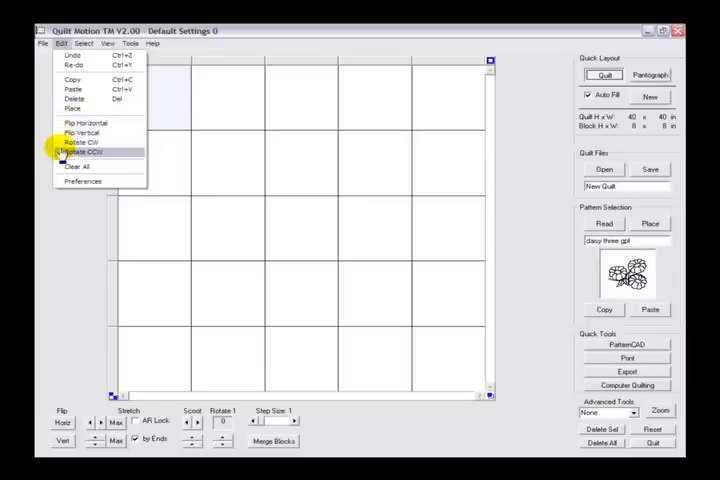
pyautogui.moveTo(76, 166)
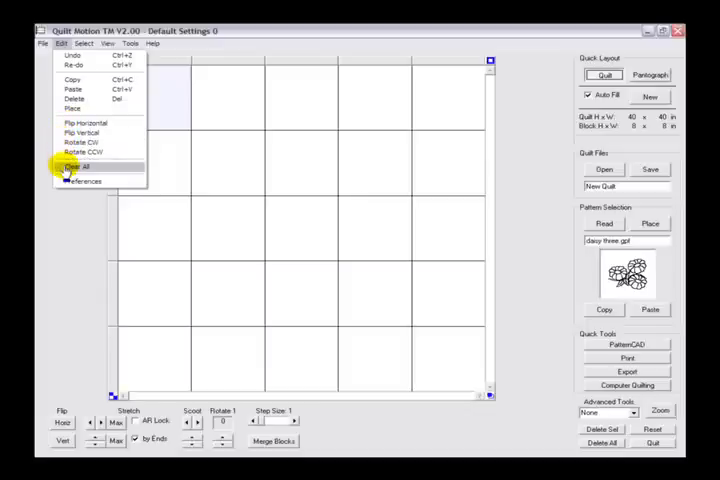
pyautogui.moveTo(82, 180)
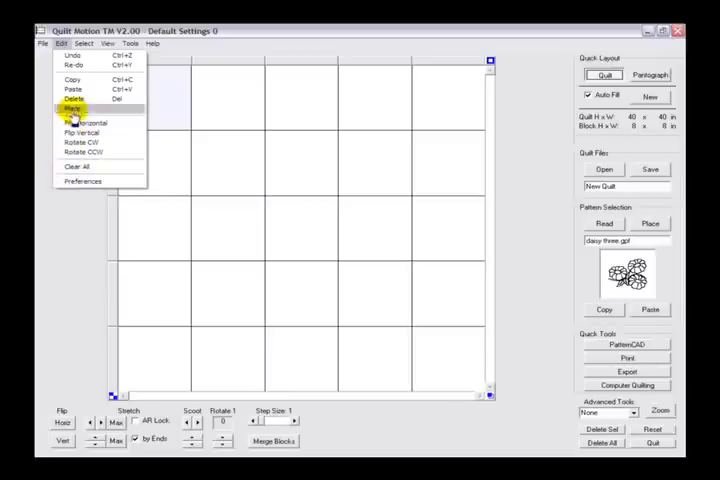
pyautogui.moveTo(82, 152)
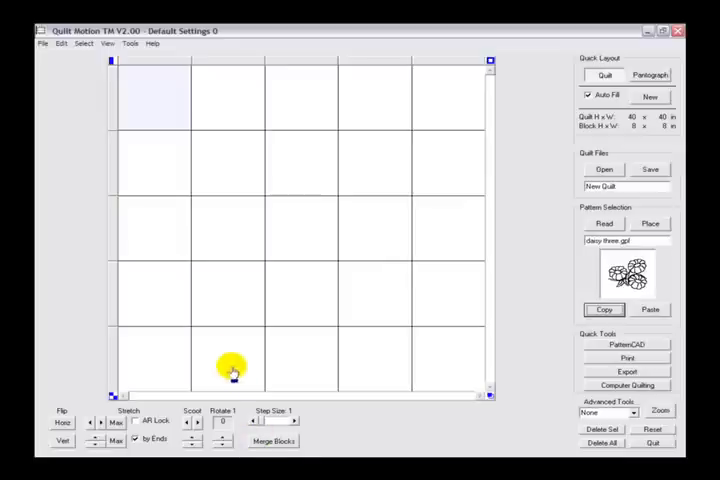
# - Dismiss the preferences unchanged, place the daisy feather in the first block and select it
pyautogui.click(62, 44)
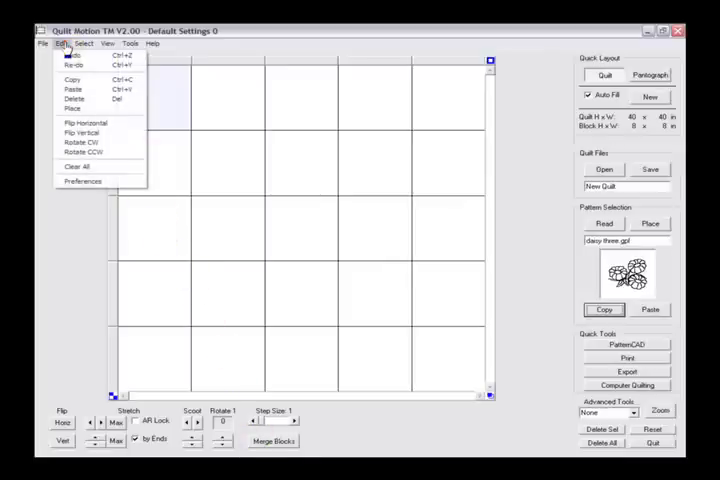
pyautogui.moveTo(82, 180)
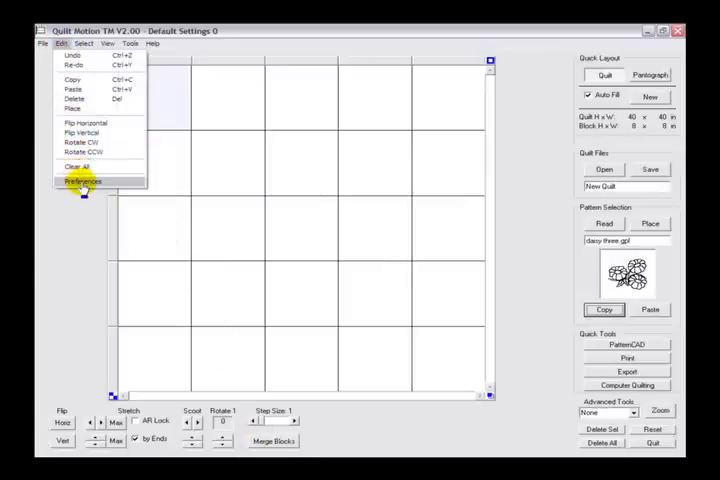
pyautogui.click(82, 180)
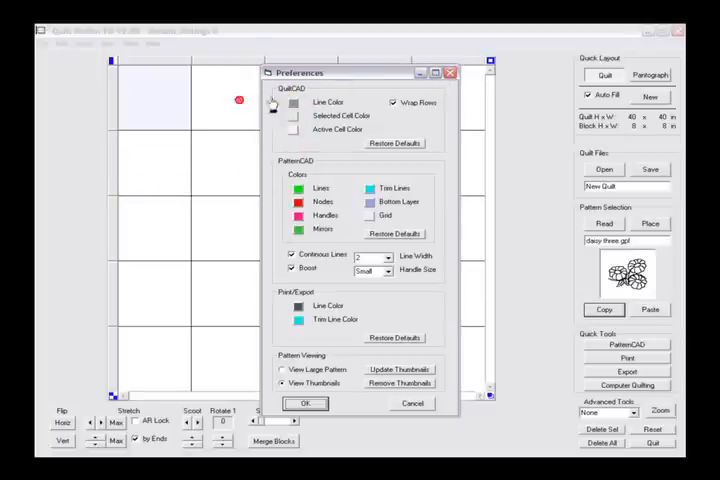
pyautogui.click(306, 404)
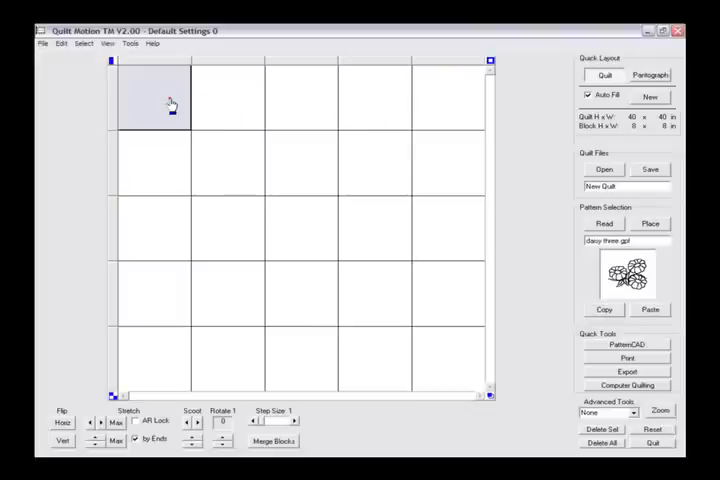
pyautogui.click(650, 224)
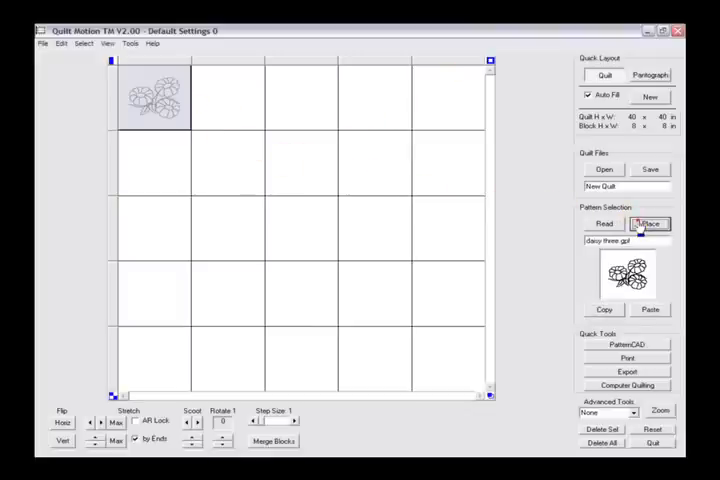
pyautogui.click(648, 224)
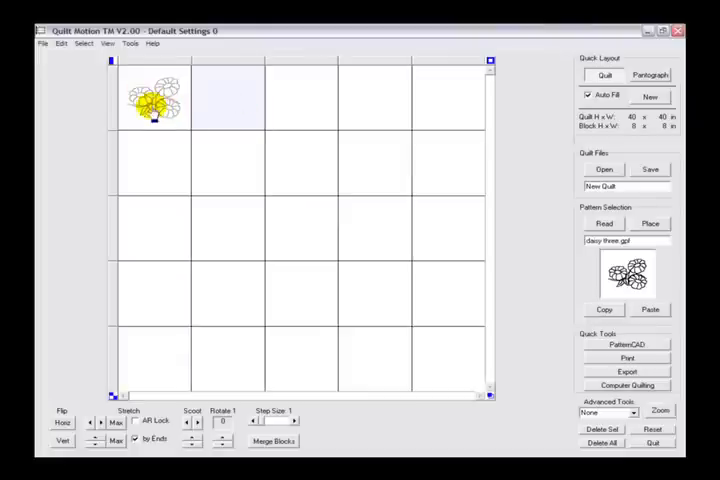
# - Pick a new selected-cell colour from the palette in Preferences and apply it
pyautogui.click(60, 44)
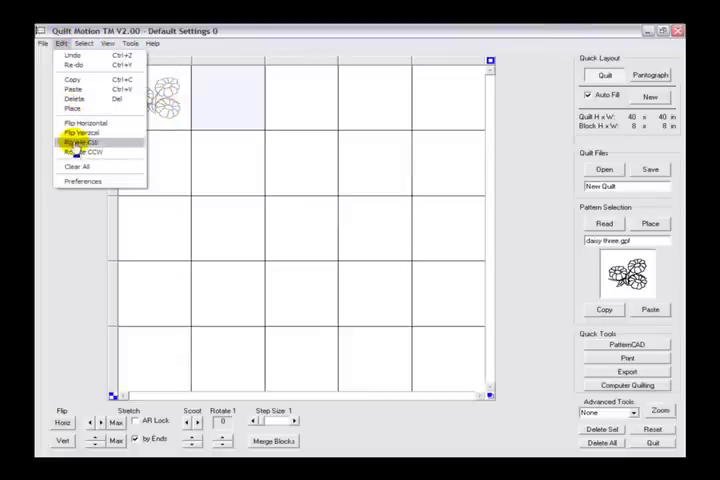
pyautogui.click(82, 180)
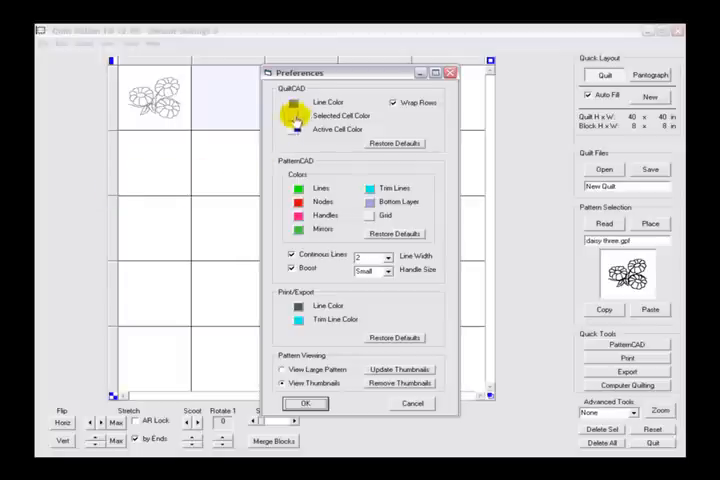
pyautogui.click(288, 120)
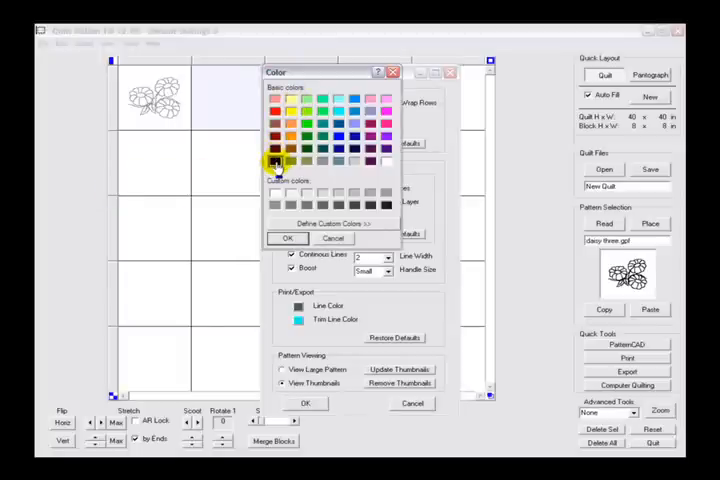
pyautogui.click(276, 202)
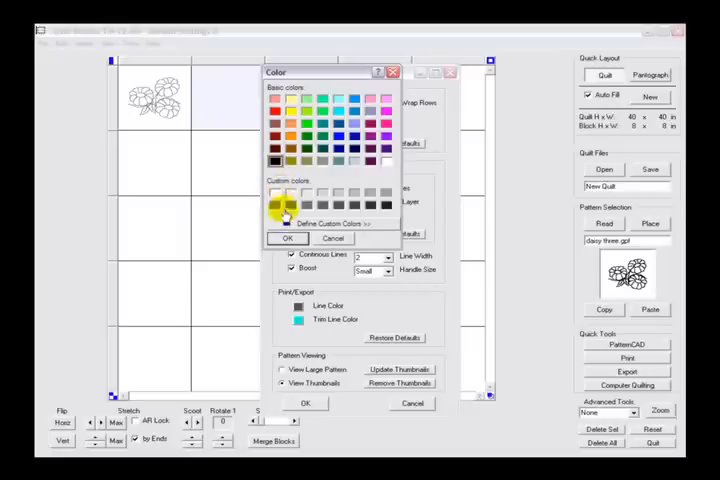
pyautogui.click(288, 238)
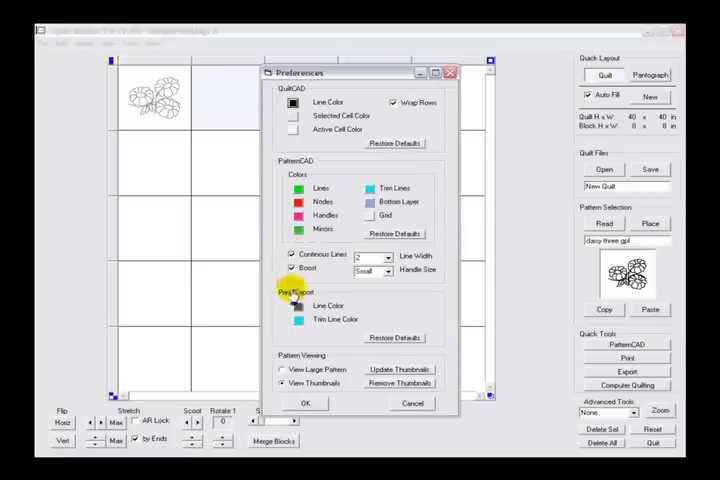
pyautogui.click(306, 404)
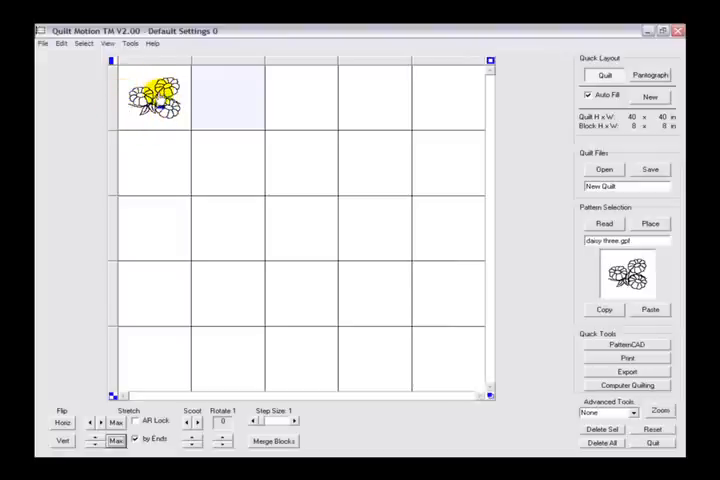
# - Set the selected-cell colour to purple in Preferences and confirm it
pyautogui.click(60, 44)
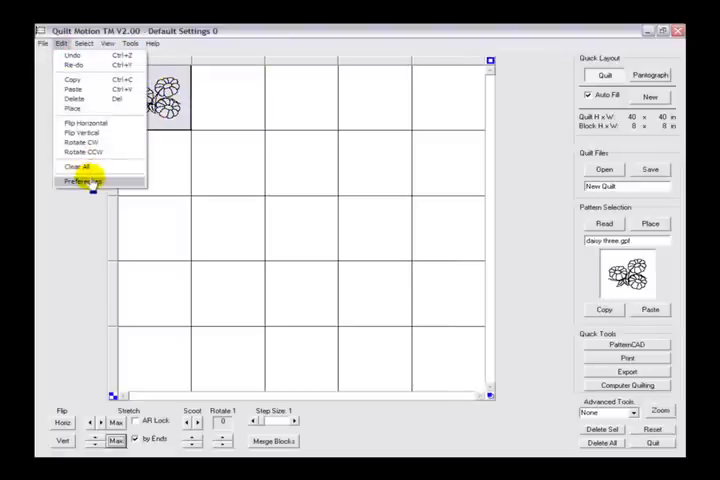
pyautogui.click(82, 180)
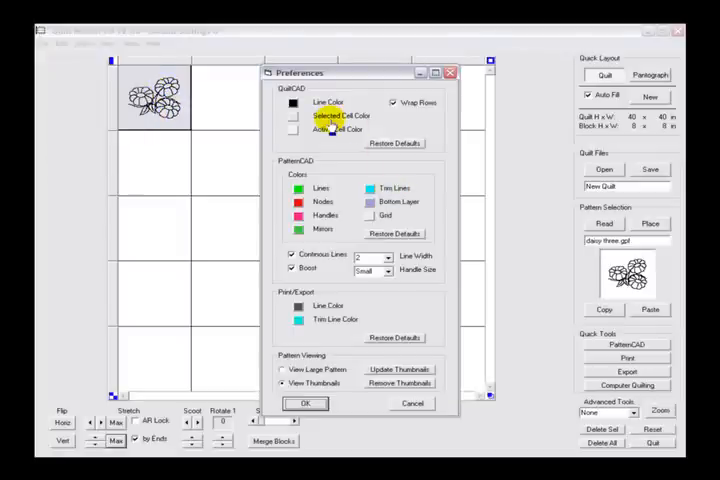
pyautogui.click(292, 116)
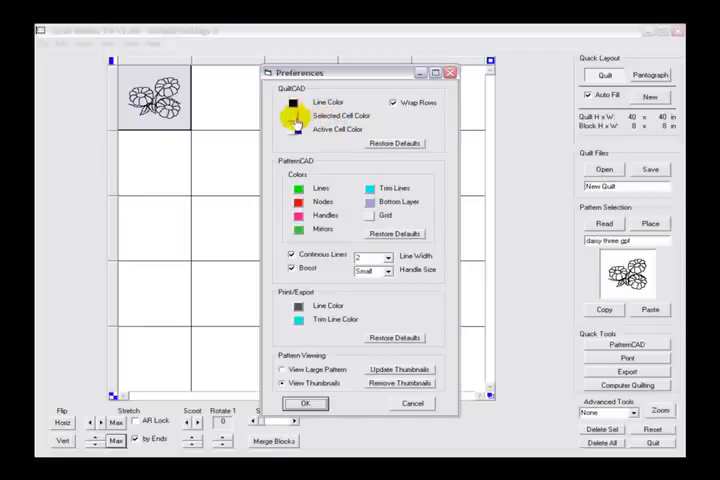
pyautogui.click(284, 116)
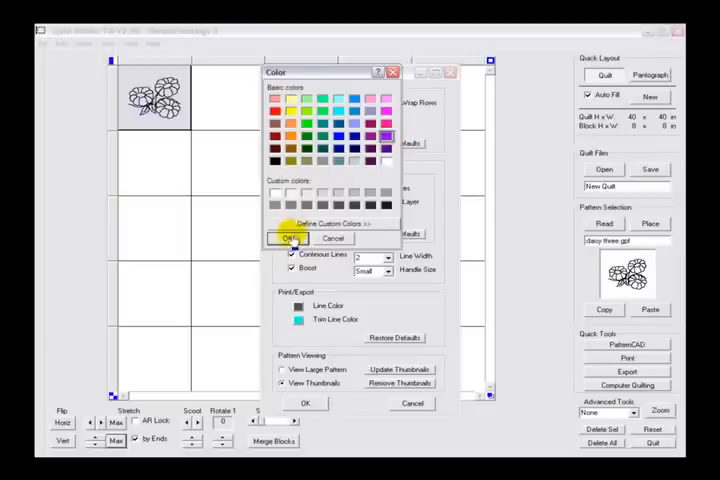
pyautogui.click(288, 238)
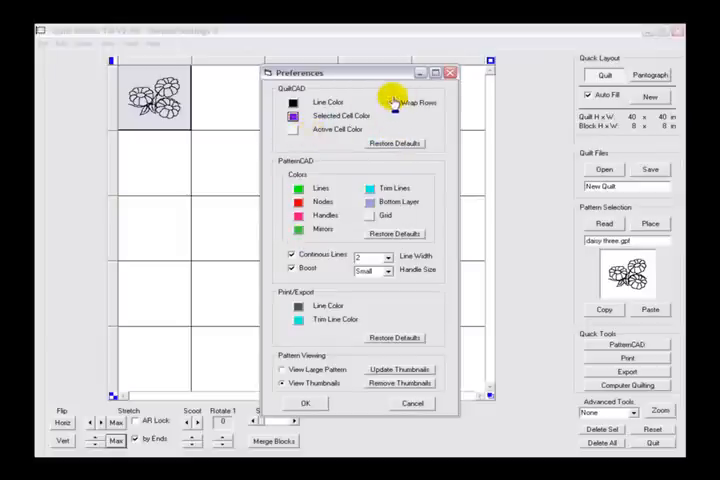
# - Review the remaining preference options and close Preferences keeping the purple colour
pyautogui.click(392, 102)
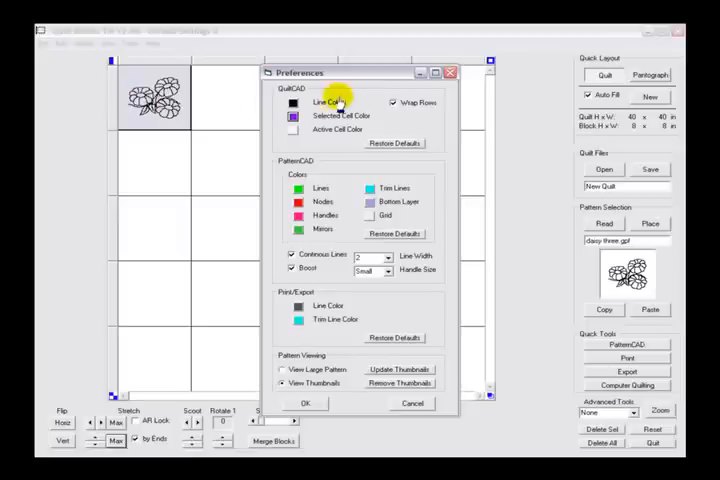
pyautogui.moveTo(464, 104)
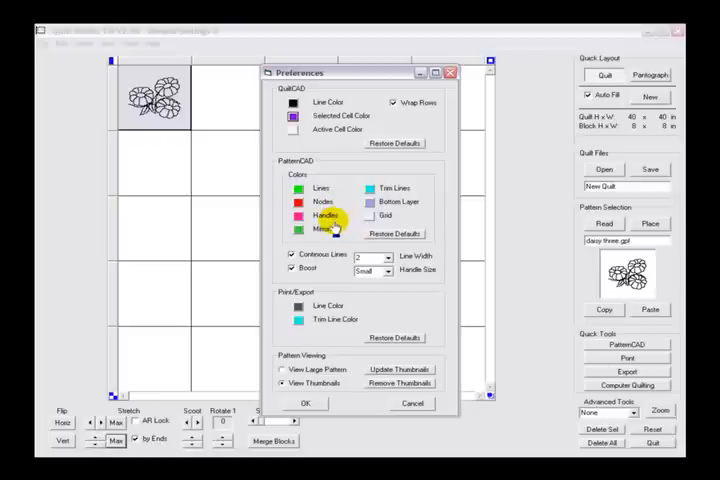
pyautogui.moveTo(414, 190)
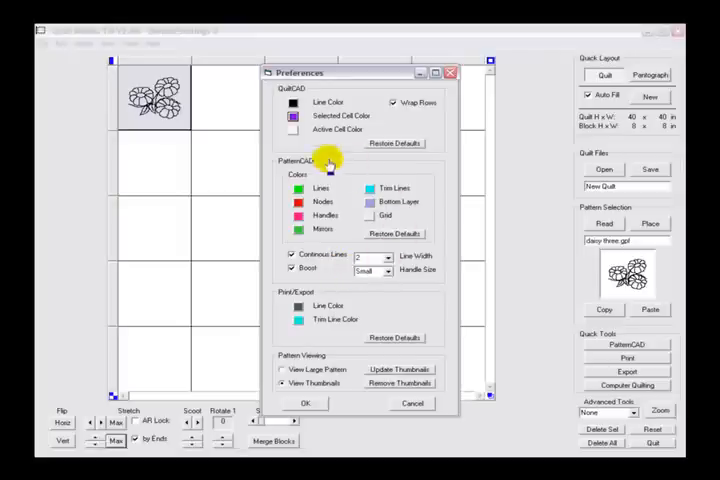
pyautogui.moveTo(440, 284)
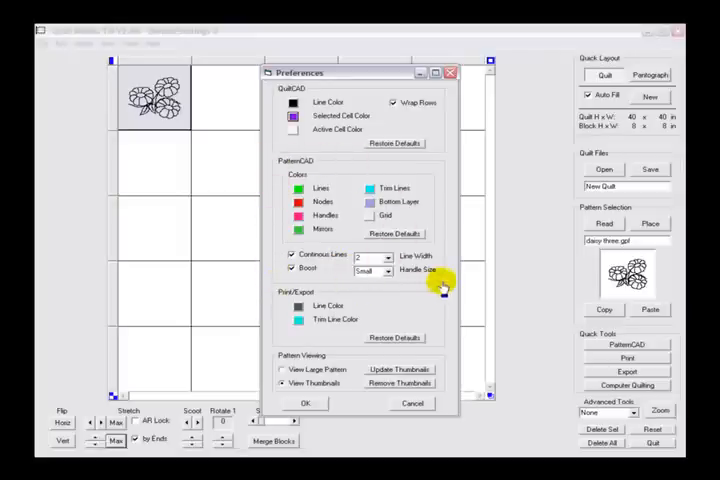
pyautogui.moveTo(268, 212)
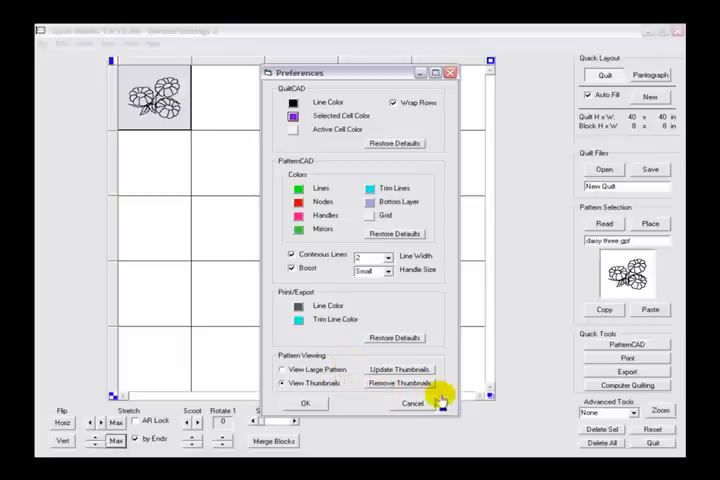
pyautogui.moveTo(266, 360)
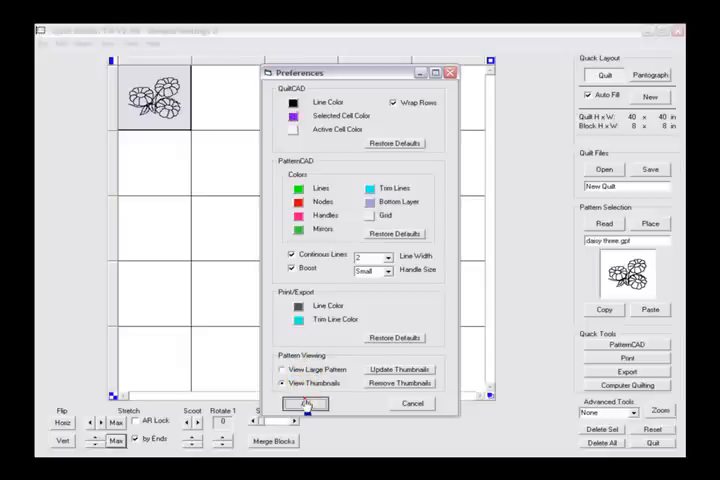
pyautogui.click(304, 404)
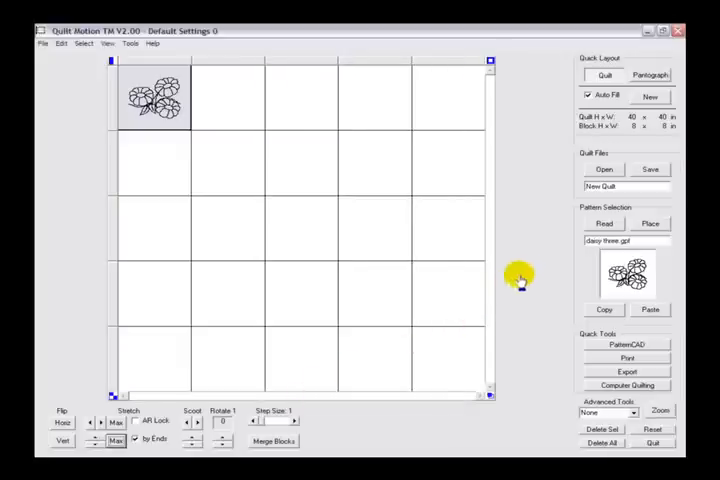
# - Load the bear pattern from the Block folder thumbnails and place it in the top row's third block
pyautogui.click(604, 224)
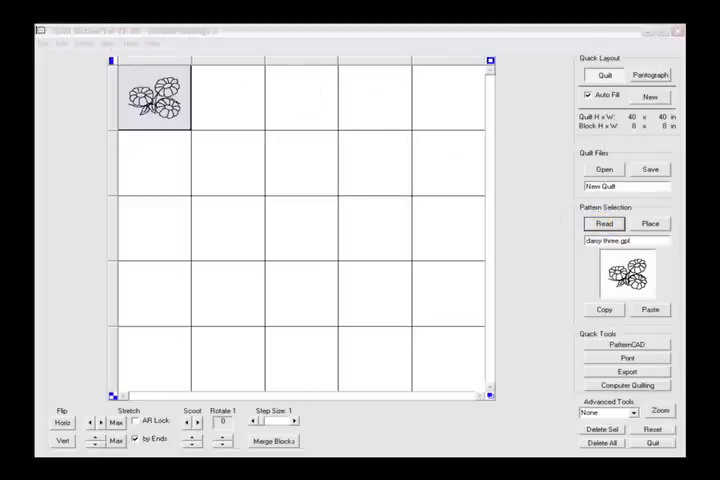
pyautogui.click(604, 224)
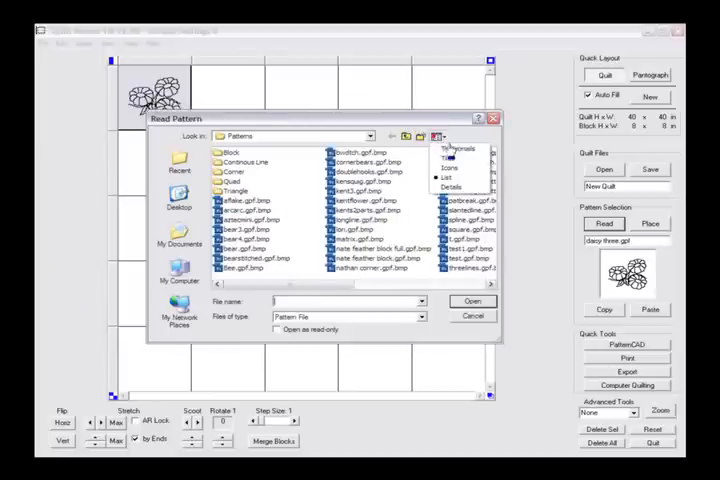
pyautogui.click(436, 136)
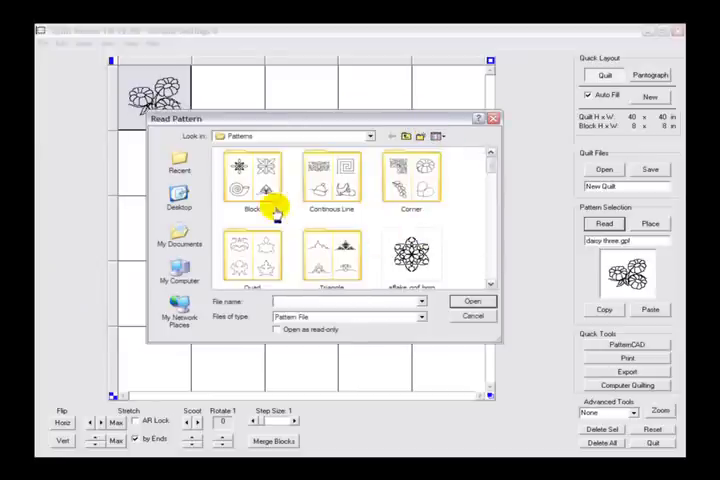
pyautogui.doubleClick(252, 170)
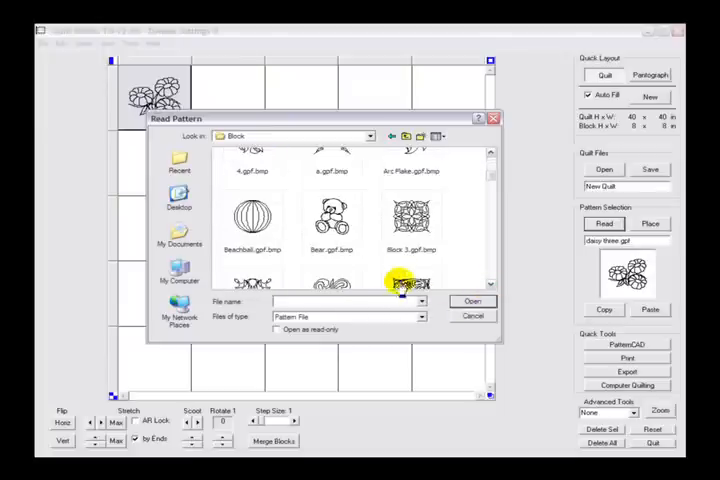
pyautogui.click(332, 216)
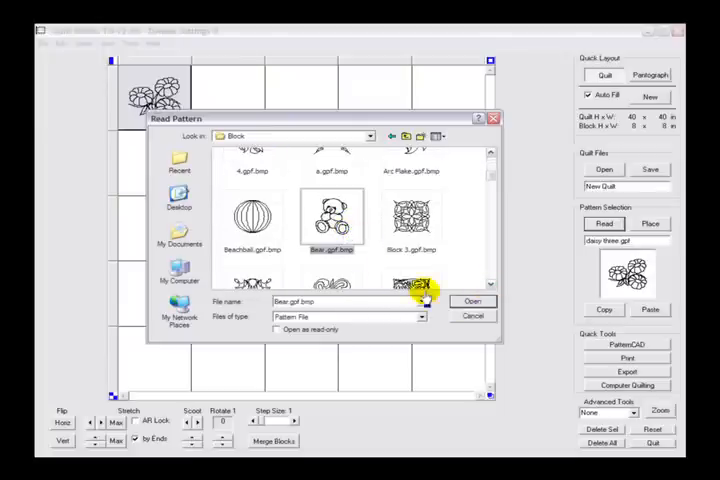
pyautogui.click(472, 300)
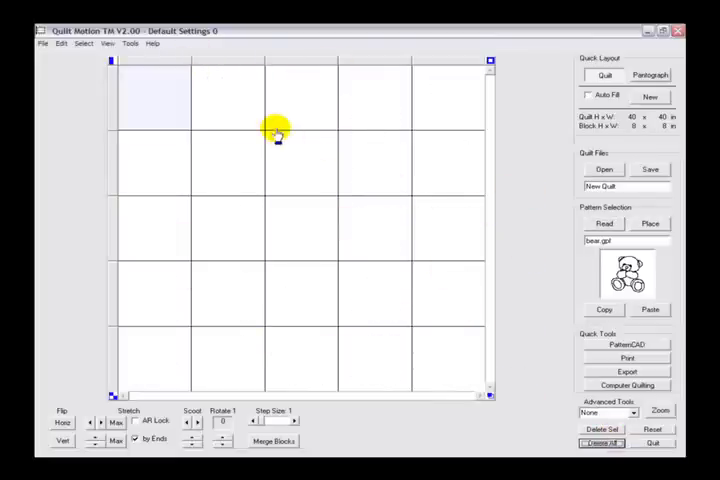
pyautogui.click(650, 224)
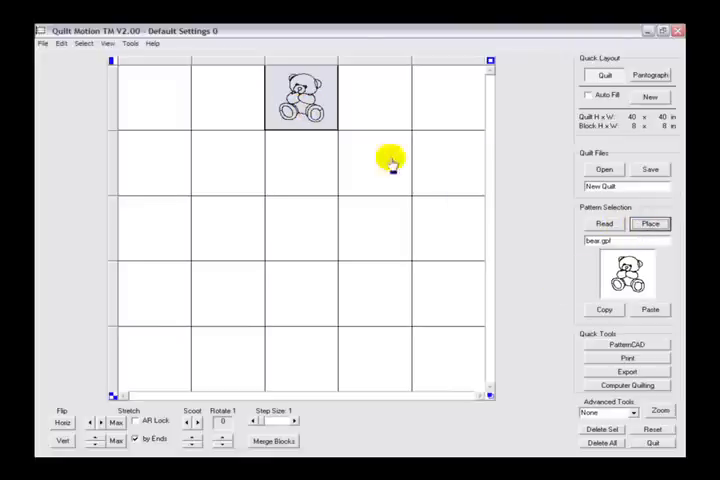
# - Browse the Block pattern thumbnails again without loading another pattern
pyautogui.click(604, 224)
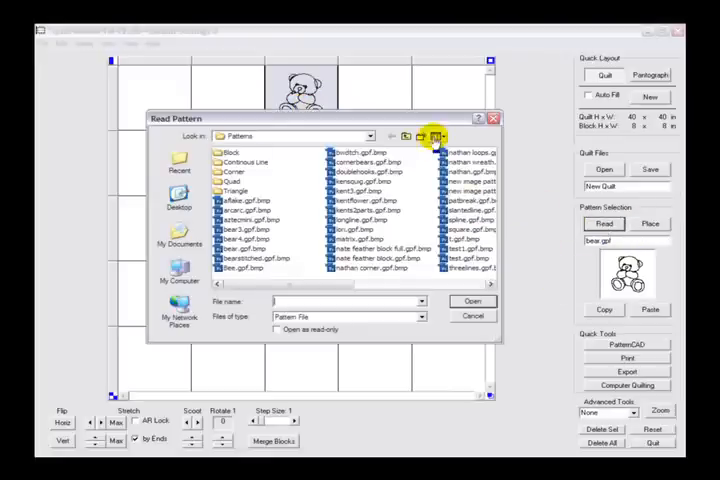
pyautogui.click(436, 136)
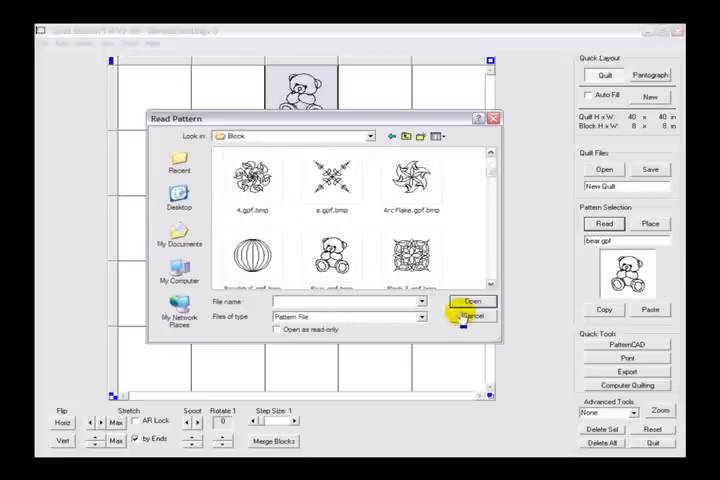
pyautogui.click(472, 316)
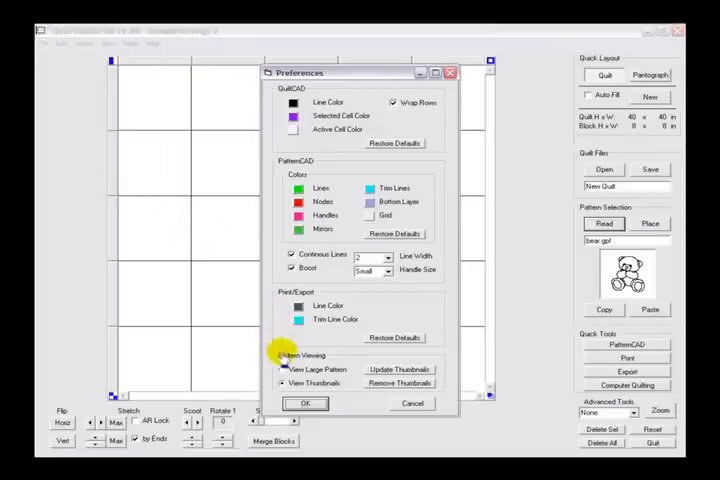
# - Enable View Large Pattern in Preferences and apply it
pyautogui.click(284, 368)
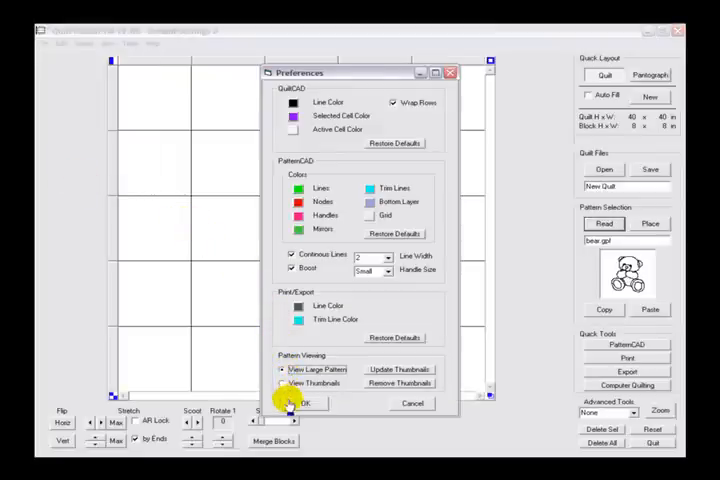
pyautogui.click(296, 404)
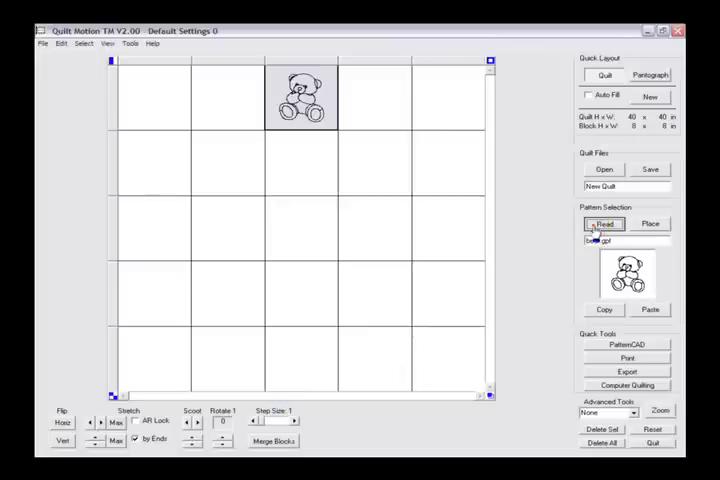
# - Preview the Blocks folder patterns in turn, ending on the feathered diamond
pyautogui.click(604, 224)
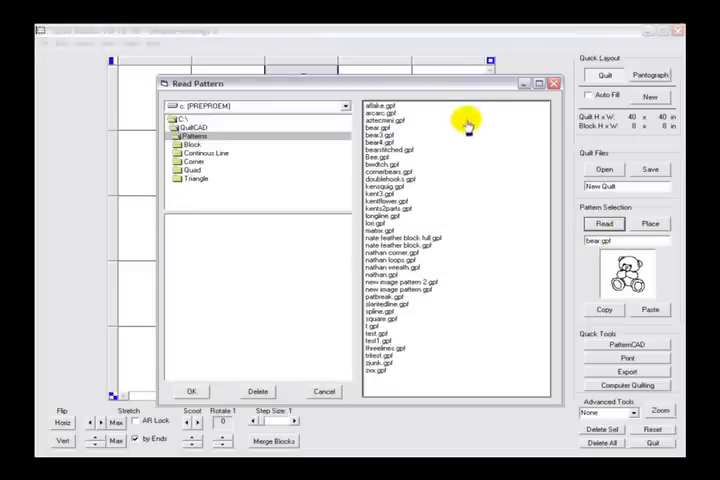
pyautogui.click(192, 144)
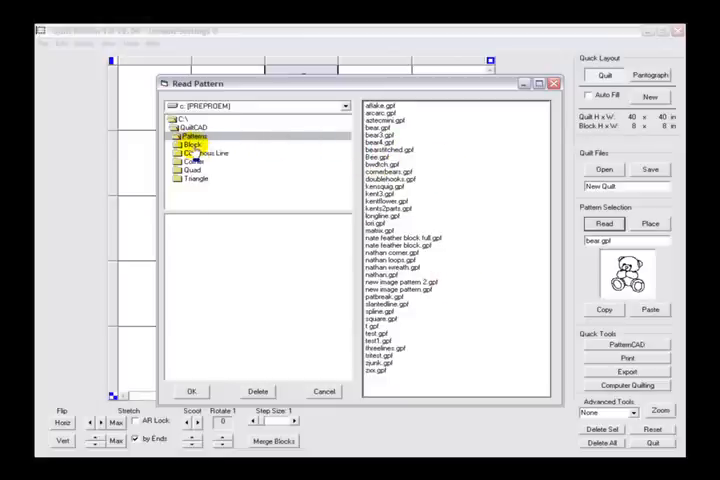
pyautogui.click(192, 144)
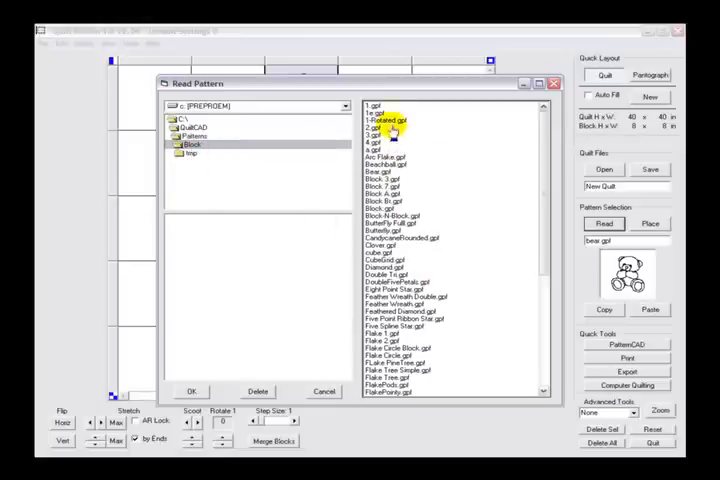
pyautogui.click(368, 112)
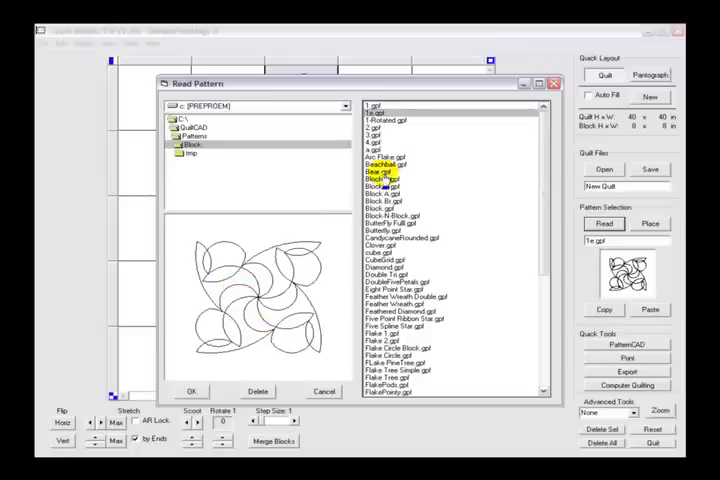
pyautogui.click(376, 104)
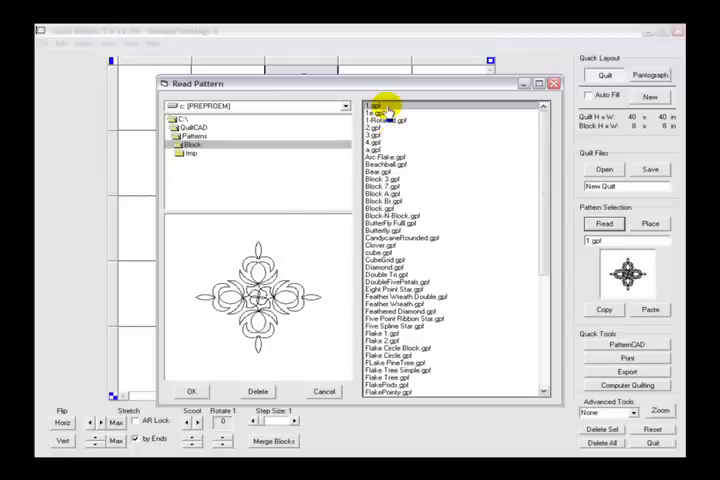
pyautogui.click(388, 116)
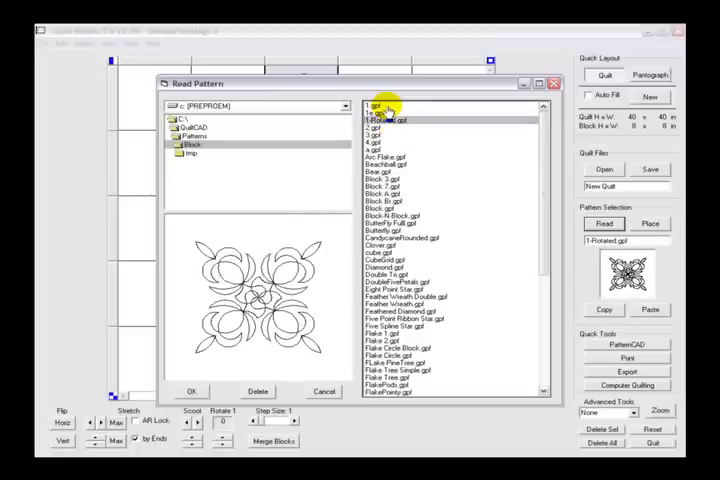
pyautogui.click(378, 136)
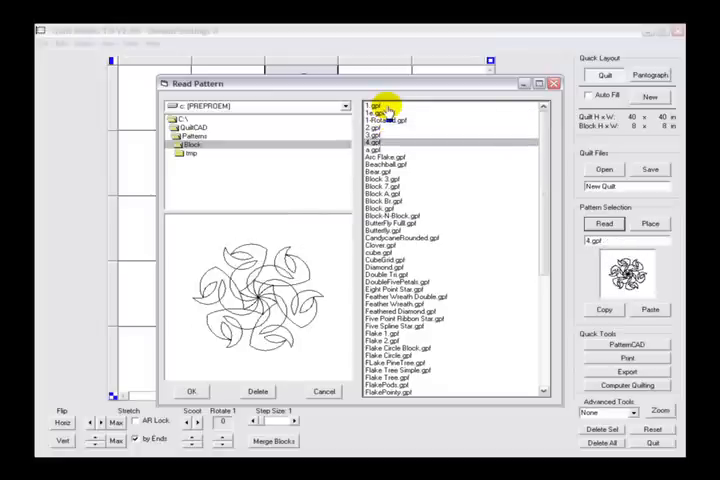
pyautogui.click(384, 156)
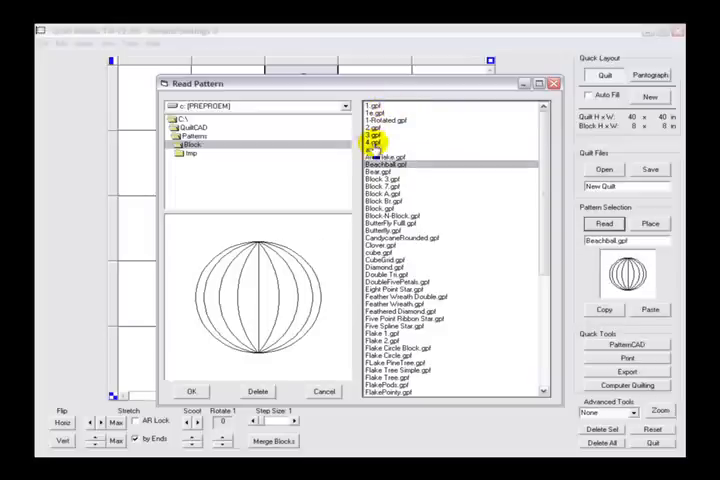
pyautogui.click(376, 178)
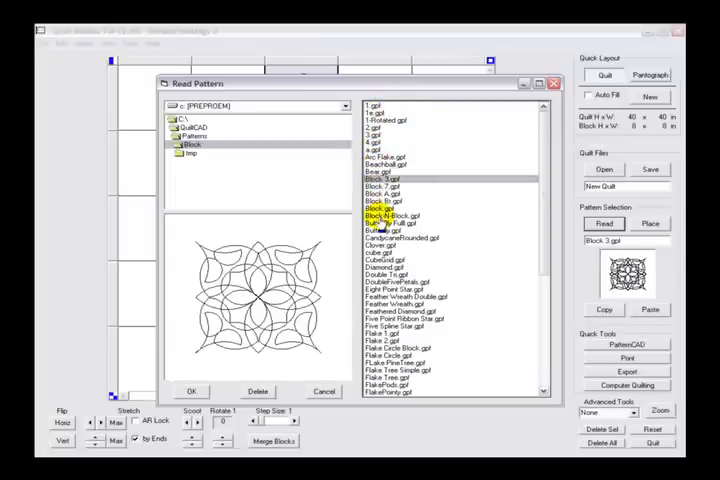
pyautogui.click(398, 280)
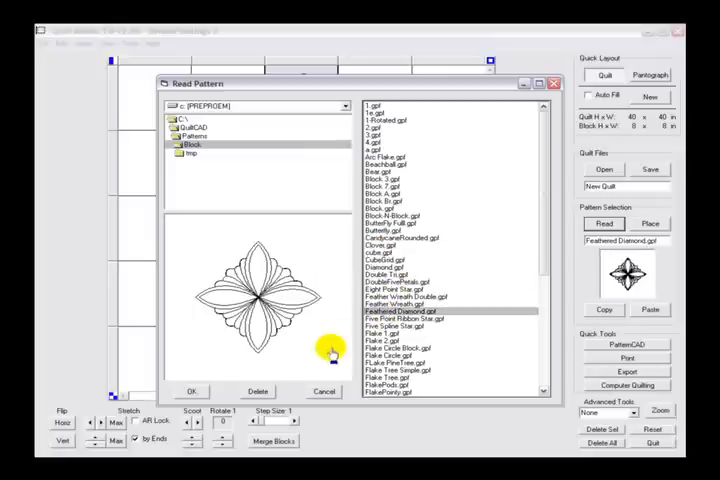
# - Load the feathered diamond and place it in the top-row block over the teddy bear
pyautogui.click(192, 390)
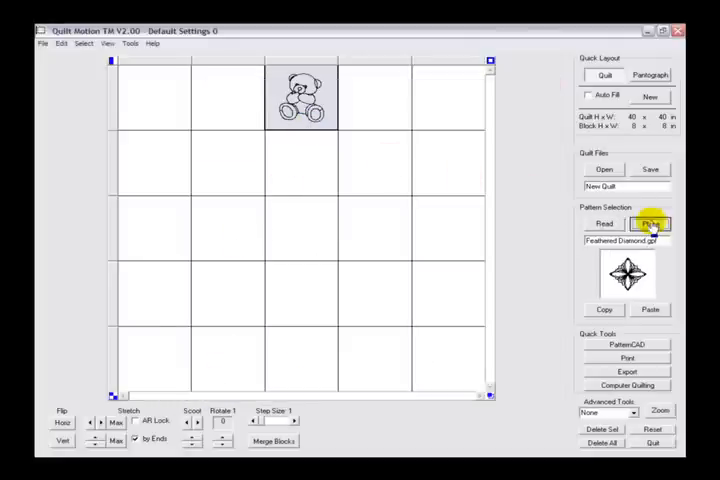
pyautogui.click(650, 224)
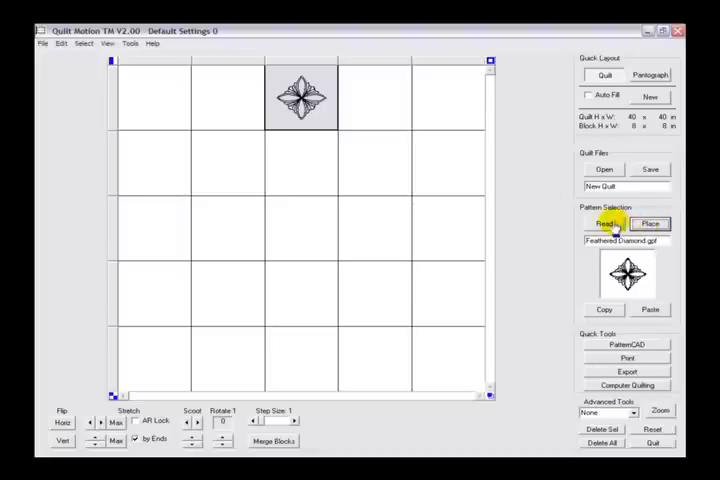
# - Switch Preferences to thumbnail viewing, then load and place a swirling feather pattern in the top-row block
pyautogui.click(60, 44)
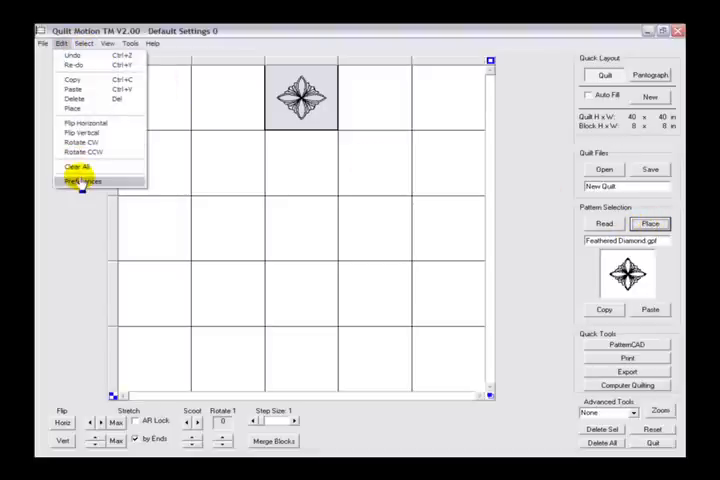
pyautogui.click(84, 180)
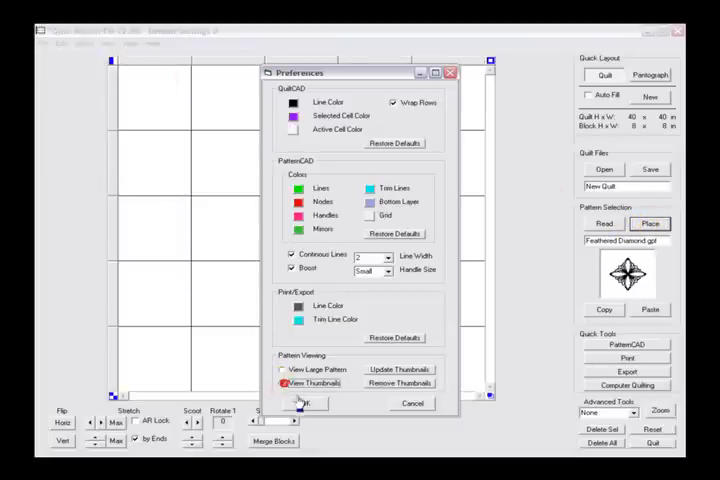
pyautogui.click(304, 404)
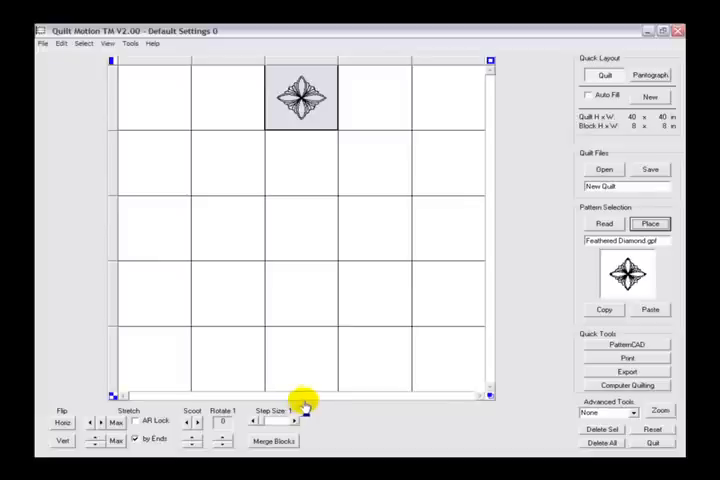
pyautogui.click(604, 224)
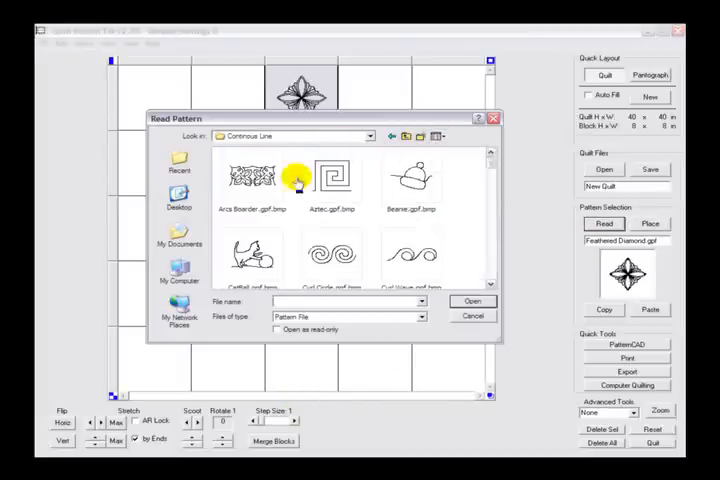
pyautogui.click(472, 300)
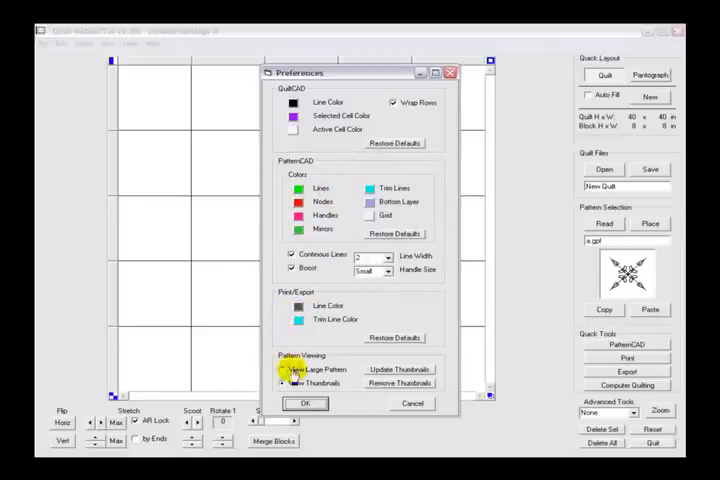
# - Reset the pattern viewing preference and confirm it
pyautogui.click(288, 384)
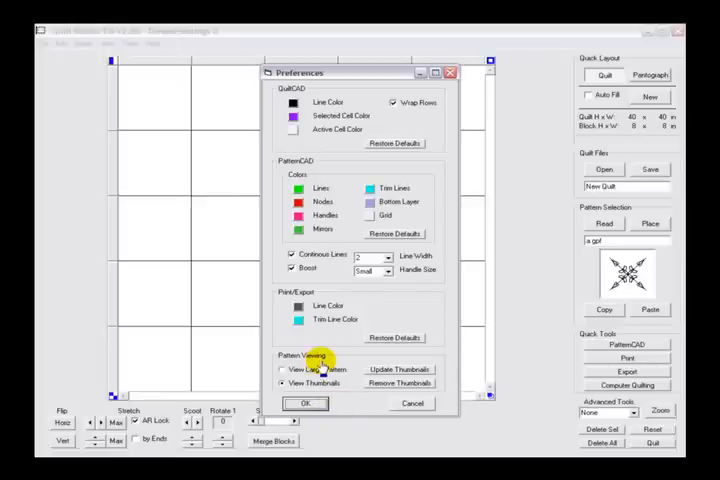
pyautogui.click(308, 404)
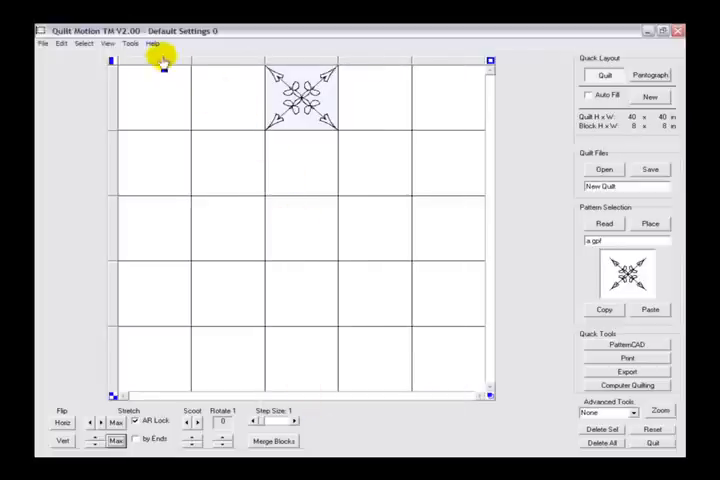
# - Select every block in the quilt grid, then clear the whole selection again
pyautogui.click(84, 44)
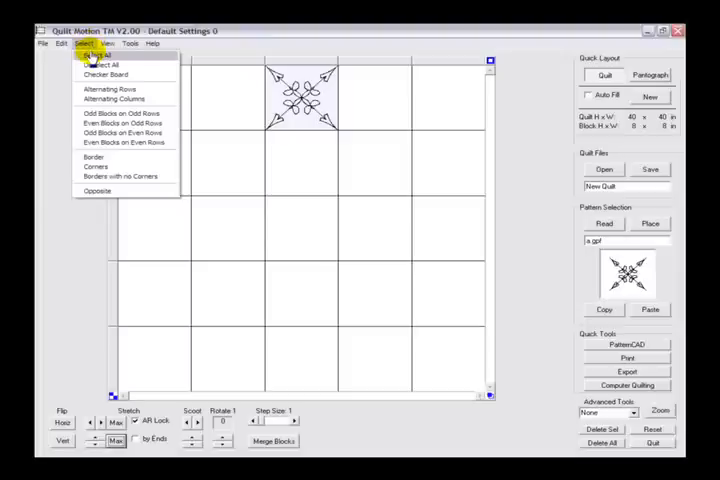
pyautogui.moveTo(96, 64)
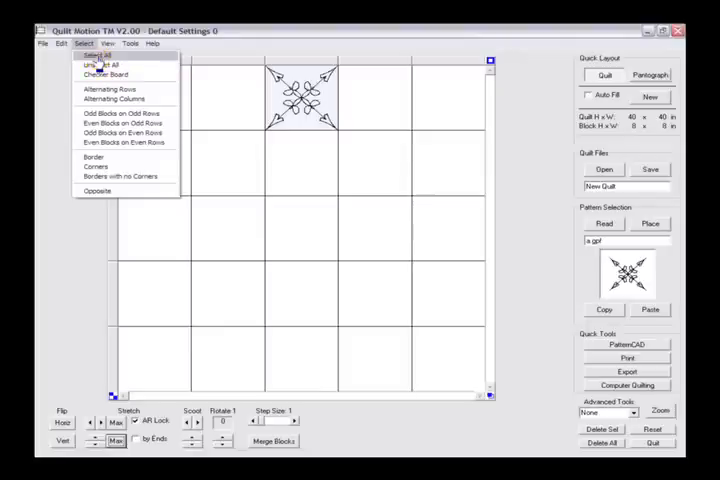
pyautogui.click(96, 64)
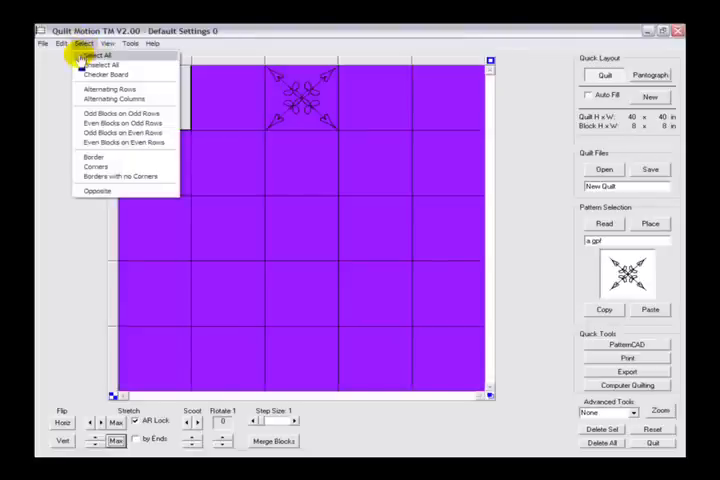
pyautogui.click(100, 64)
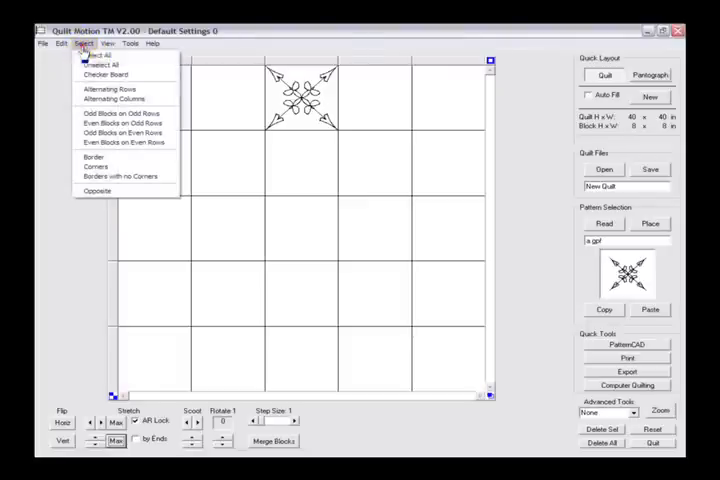
# - Select alternating rows, then alternating columns, then an odd/even alternating set of blocks
pyautogui.click(104, 74)
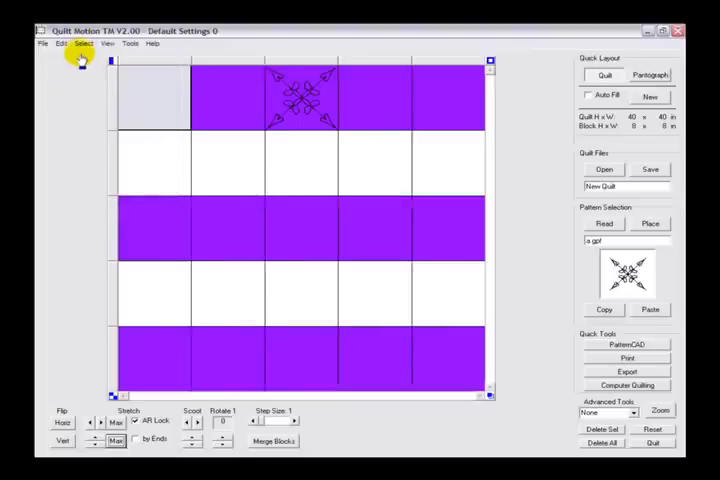
pyautogui.click(84, 44)
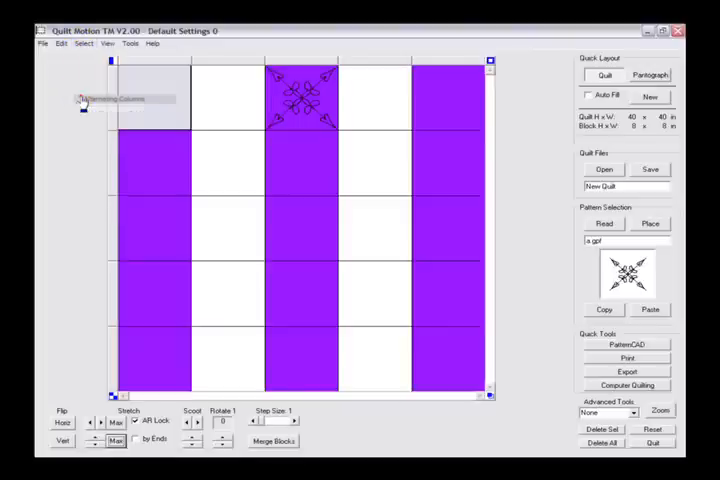
pyautogui.click(84, 44)
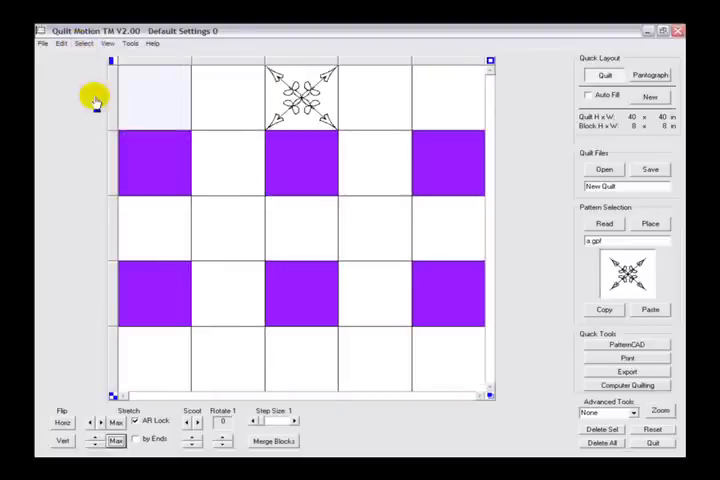
# - Select the border ring of blocks, then the border blocks with no corners
pyautogui.click(84, 44)
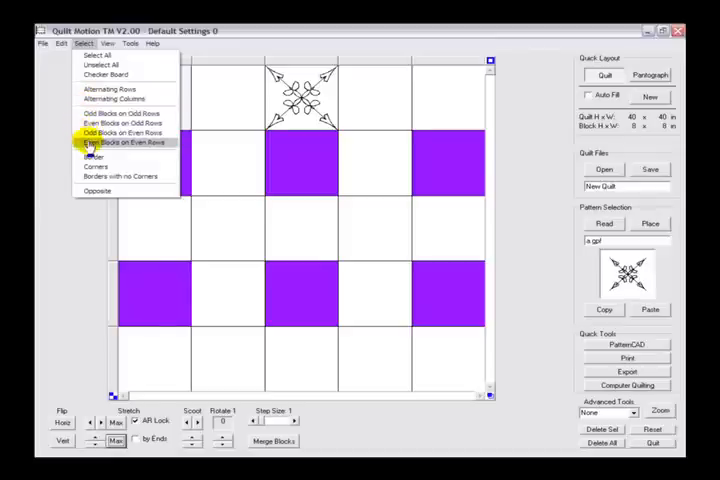
pyautogui.click(106, 74)
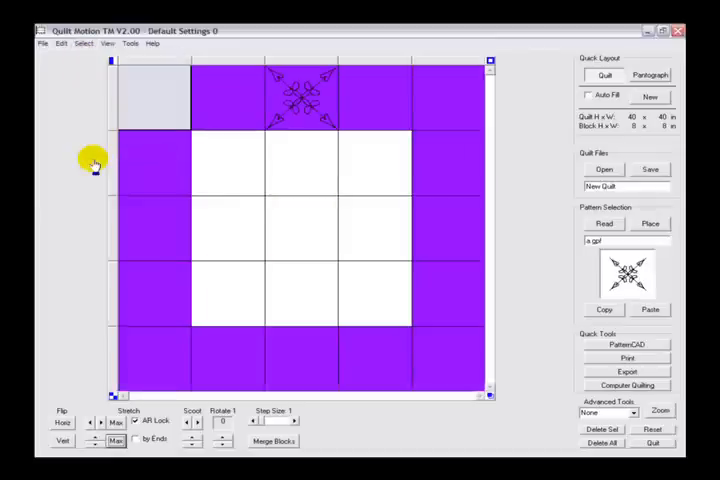
pyautogui.click(84, 44)
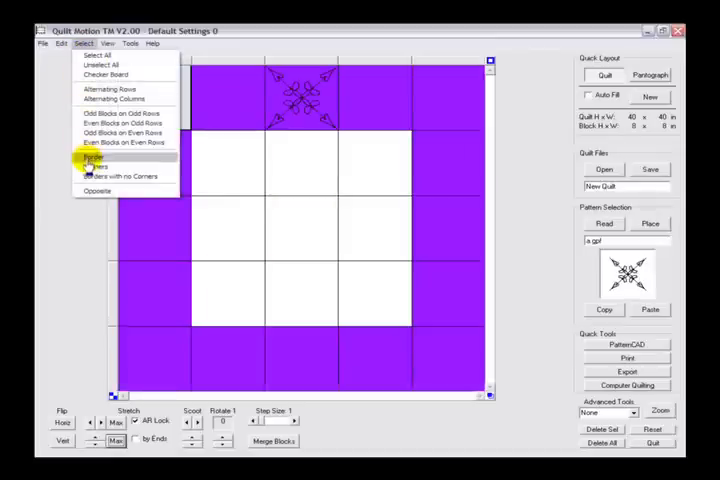
pyautogui.click(94, 168)
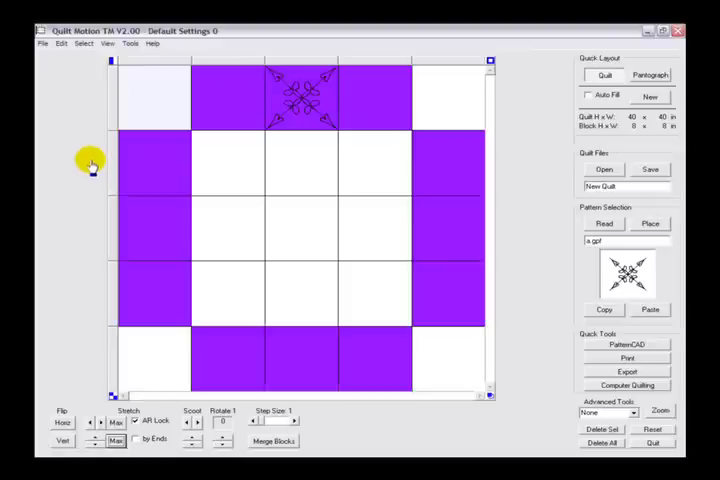
pyautogui.moveTo(92, 144)
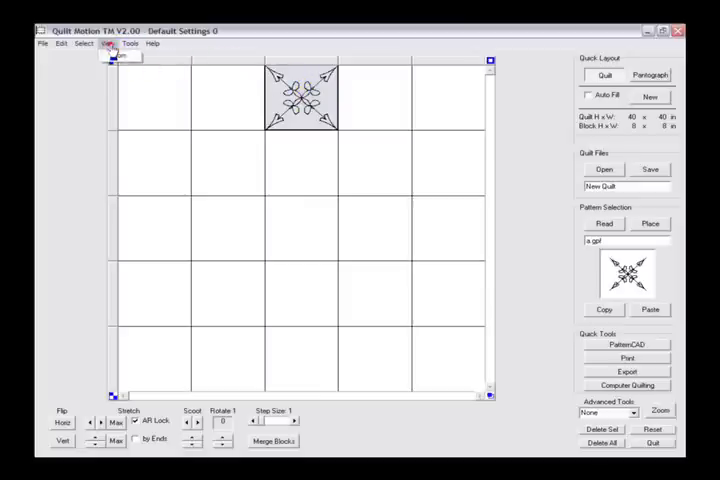
# - Deselect all blocks so only the single feathered pattern block remains
pyautogui.click(628, 384)
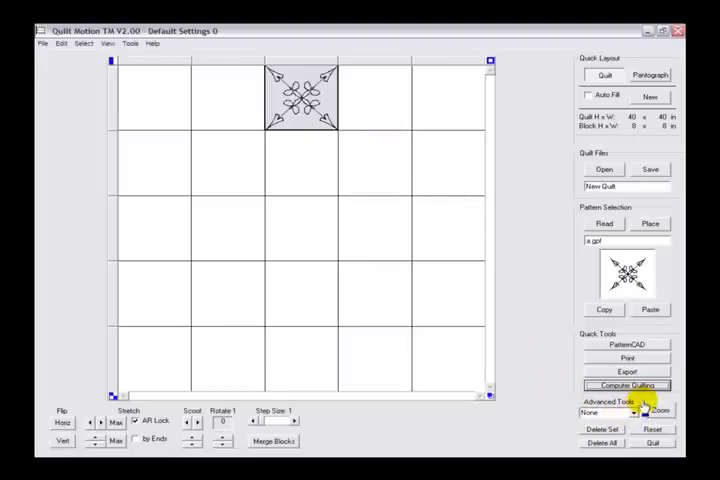
pyautogui.click(656, 412)
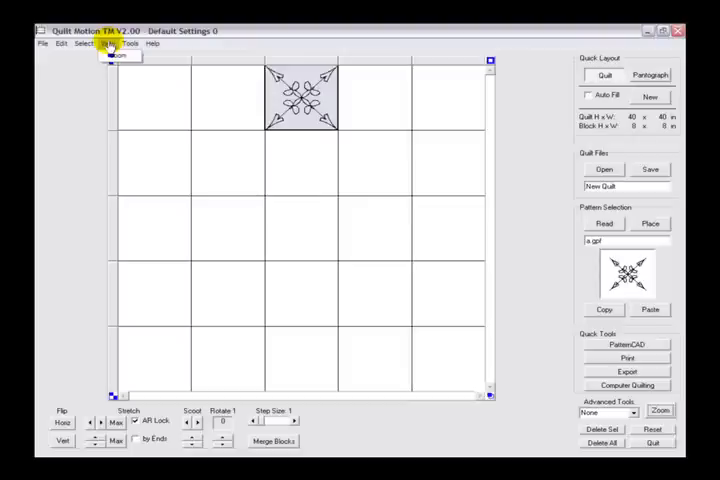
# - Show the Help menu and dismiss it, then show the Tools menu of quilting tools
pyautogui.click(152, 44)
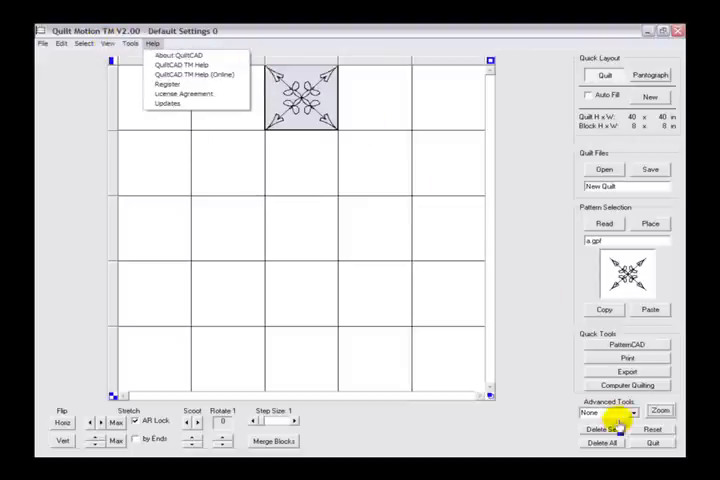
pyautogui.click(660, 412)
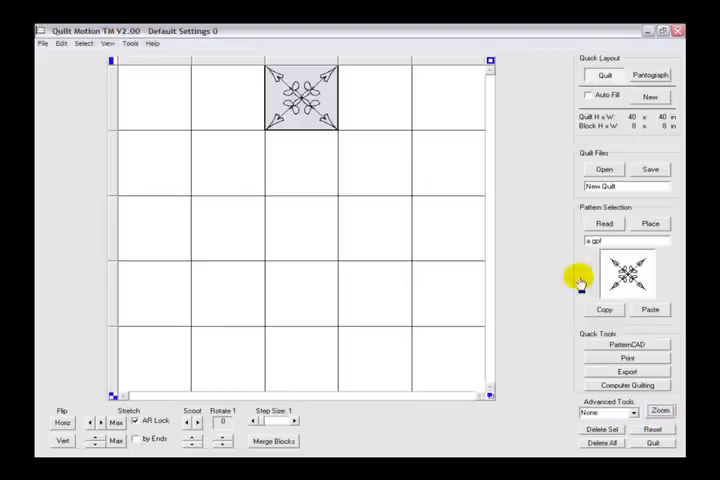
pyautogui.click(128, 44)
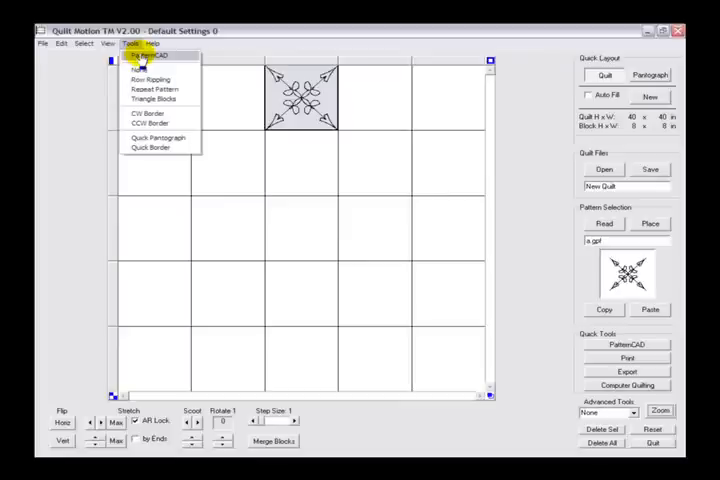
pyautogui.moveTo(152, 72)
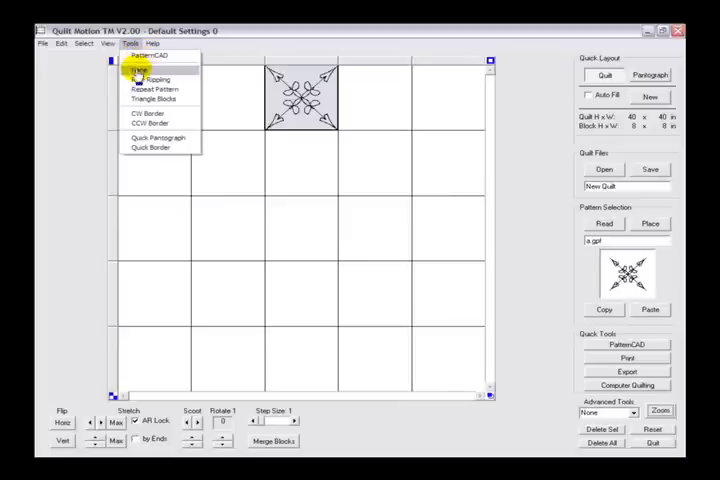
pyautogui.moveTo(144, 72)
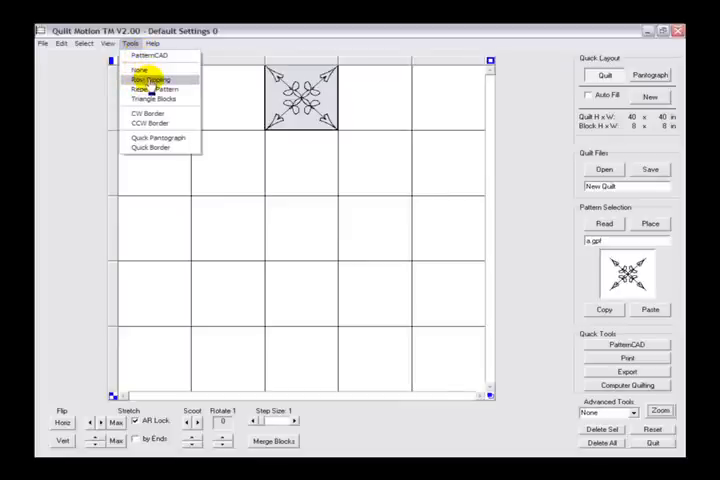
pyautogui.moveTo(152, 88)
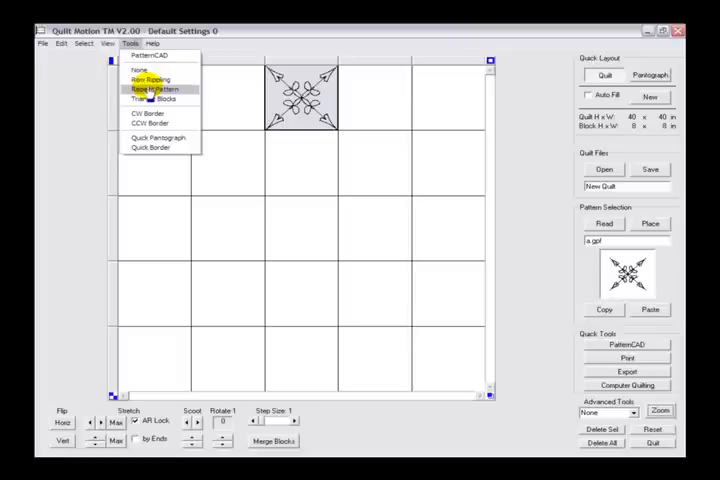
pyautogui.moveTo(150, 100)
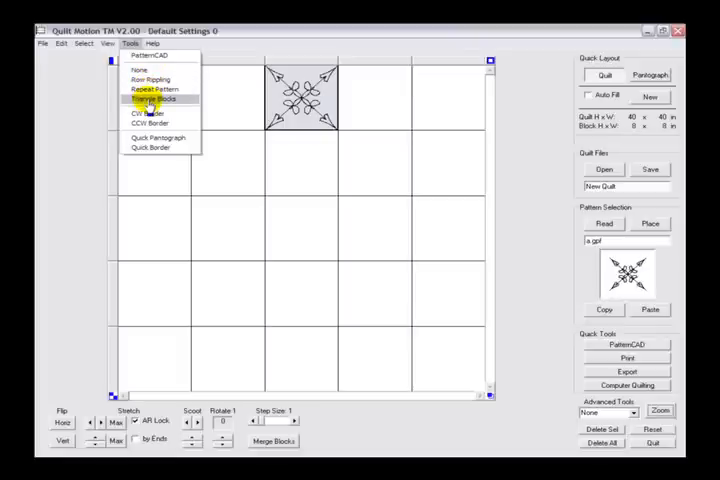
pyautogui.moveTo(148, 112)
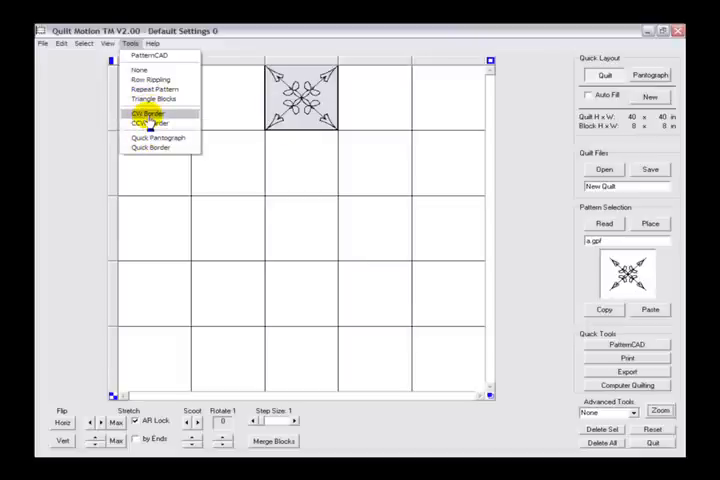
pyautogui.moveTo(150, 122)
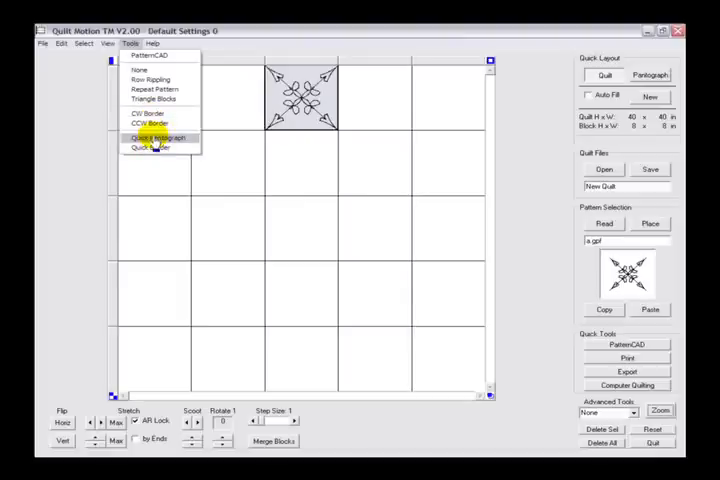
pyautogui.moveTo(150, 148)
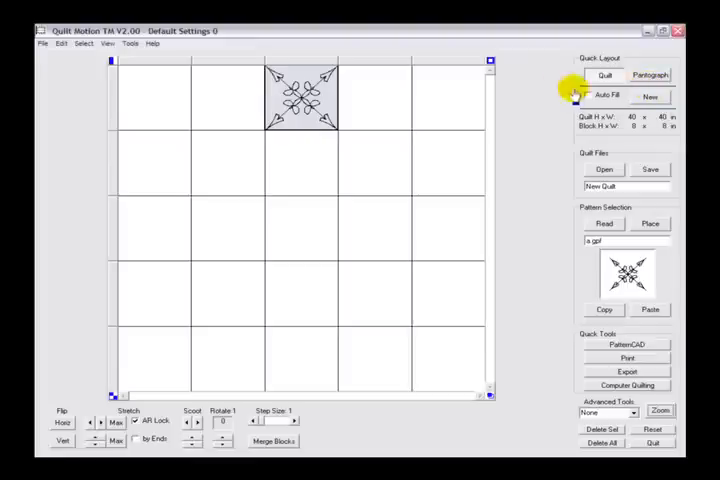
pyautogui.click(152, 44)
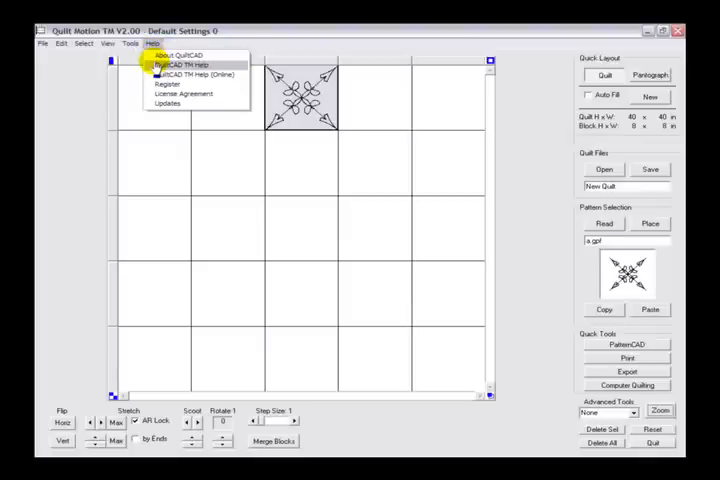
pyautogui.moveTo(196, 74)
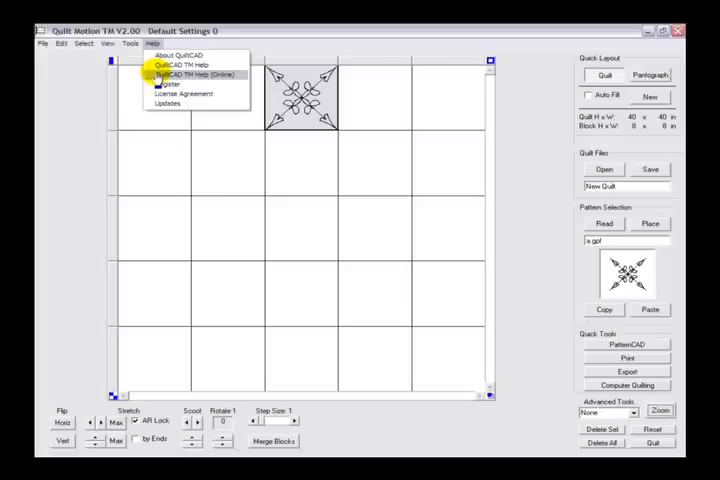
pyautogui.moveTo(180, 64)
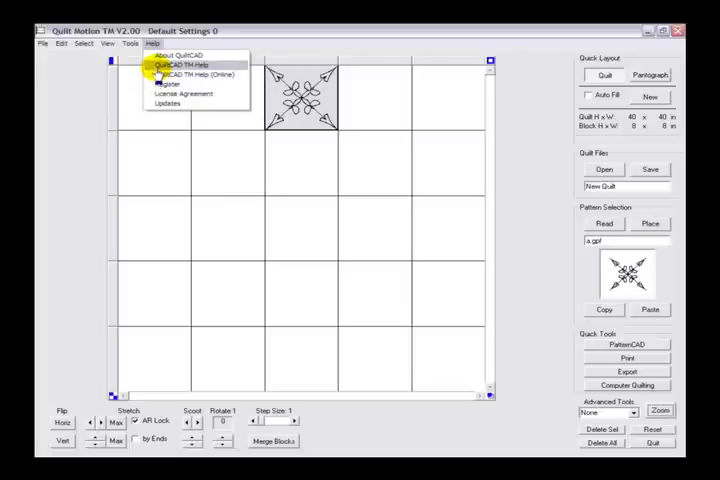
pyautogui.moveTo(190, 74)
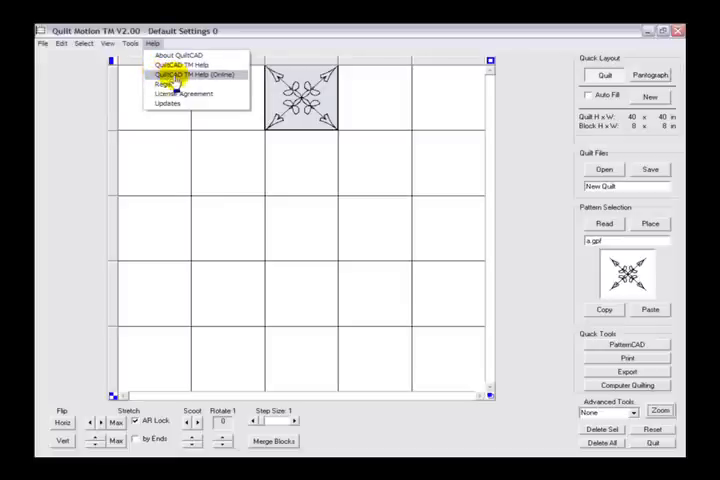
pyautogui.moveTo(168, 84)
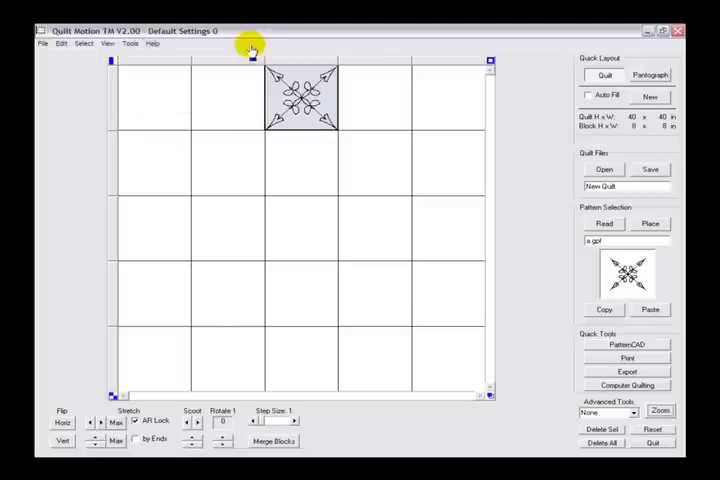
pyautogui.moveTo(256, 48)
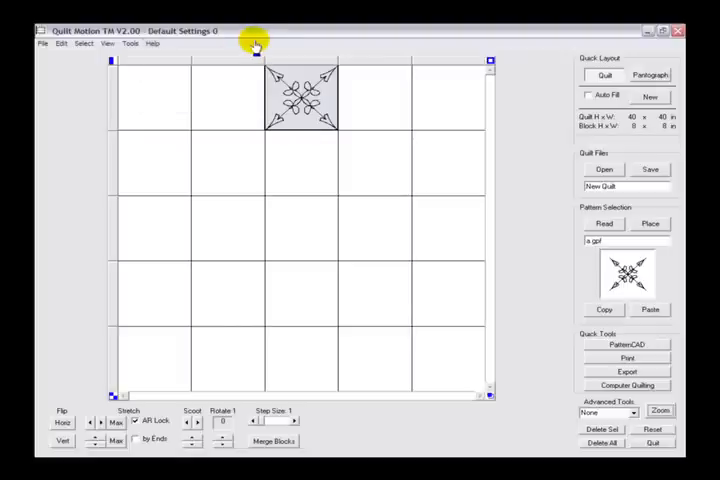